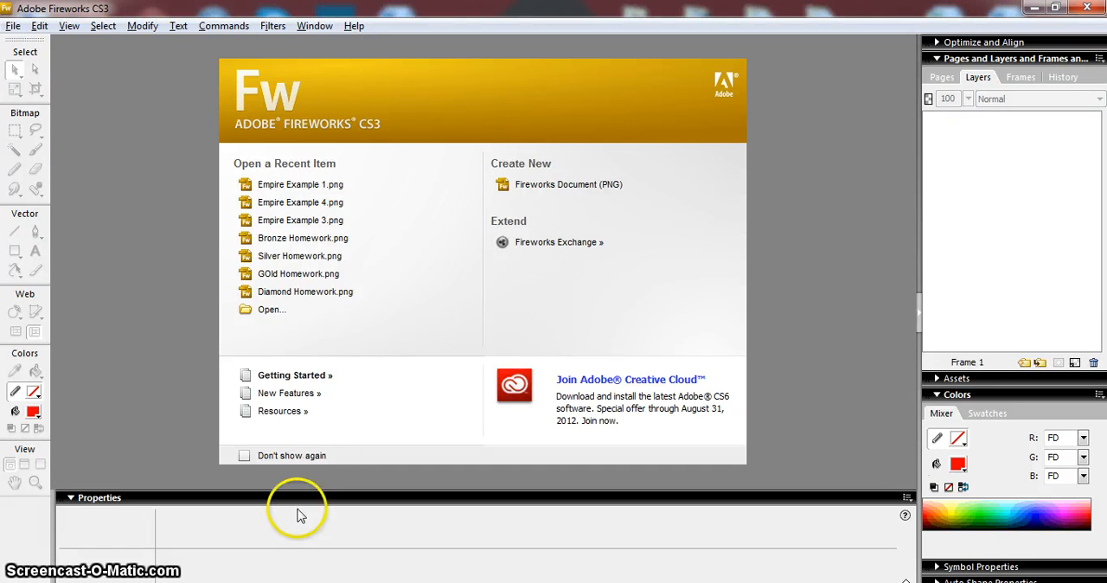
{"action": "mouse_move", "coordinate": [358, 353]}
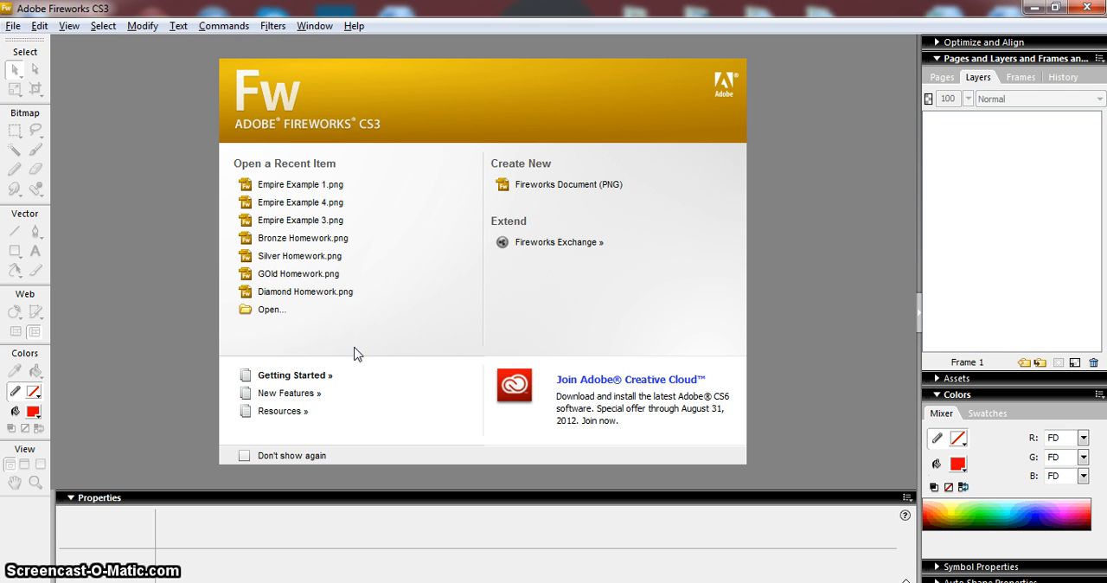
{"action": "mouse_move", "coordinate": [287, 393]}
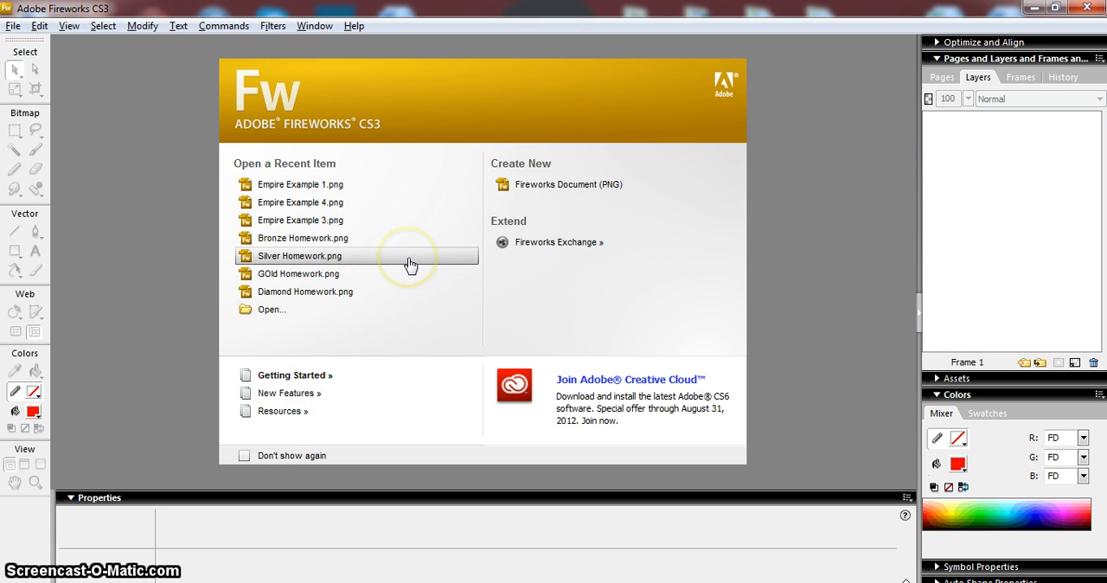
{"action": "mouse_move", "coordinate": [398, 327]}
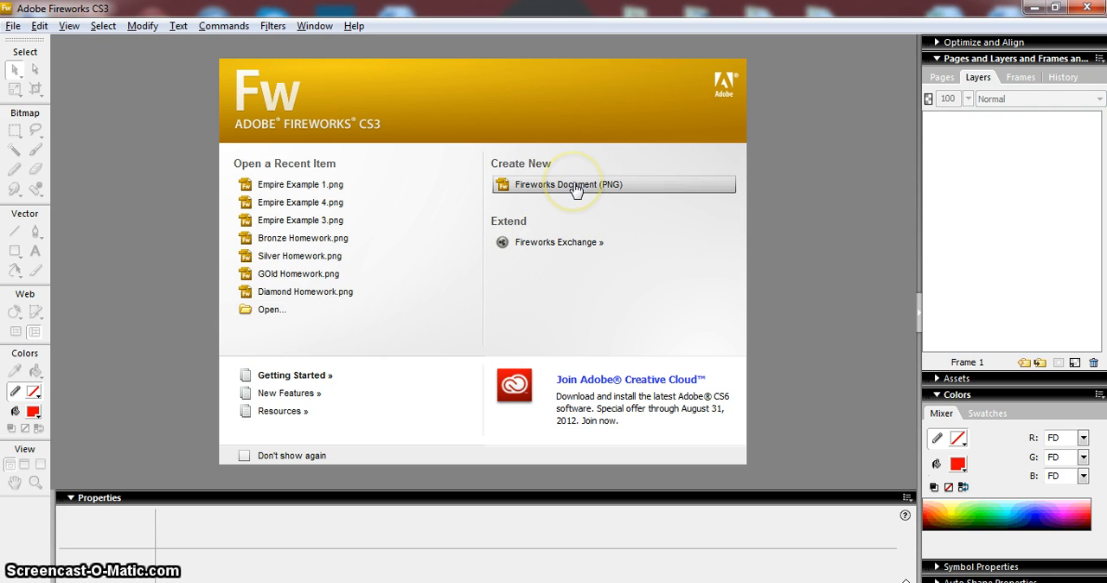
{"action": "mouse_move", "coordinate": [557, 111]}
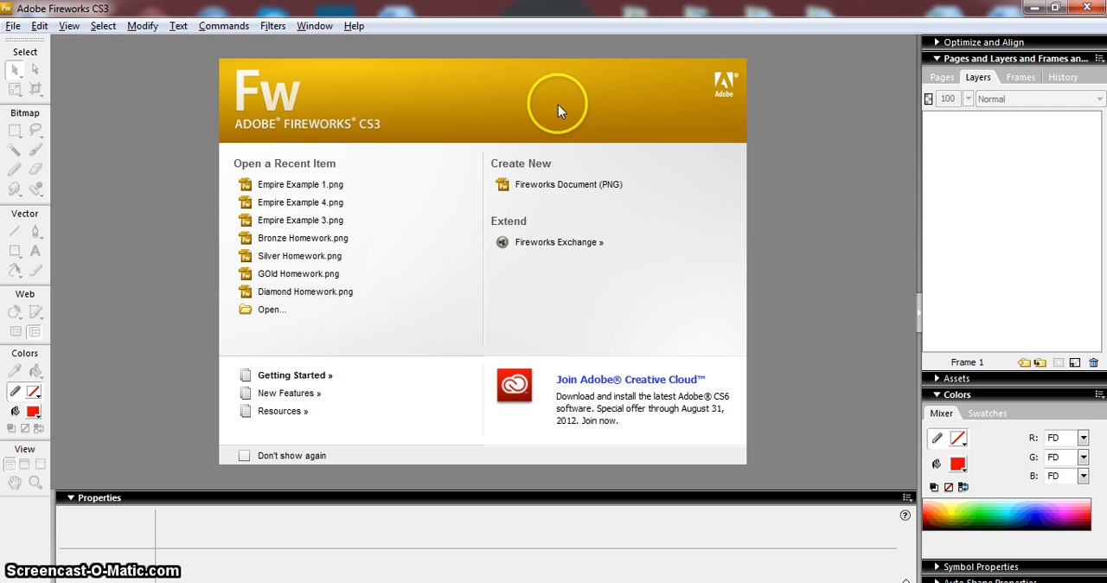
Start a new Fireworks PNG document sized 21 by 29.7 centimetres.
{"action": "left_click", "coordinate": [570, 183]}
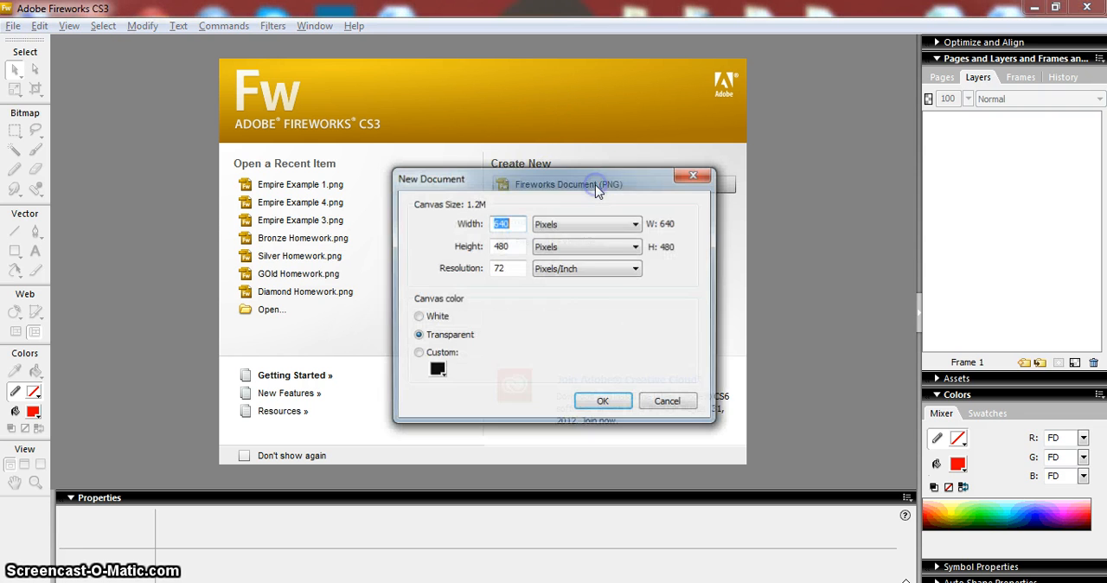
{"action": "mouse_move", "coordinate": [482, 300]}
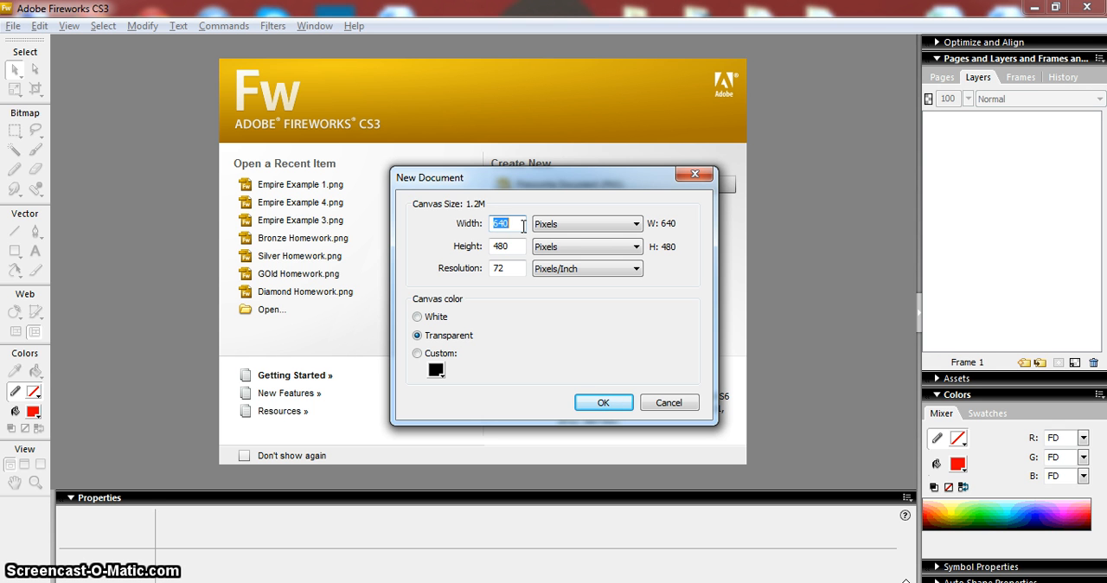
{"action": "mouse_move", "coordinate": [553, 268]}
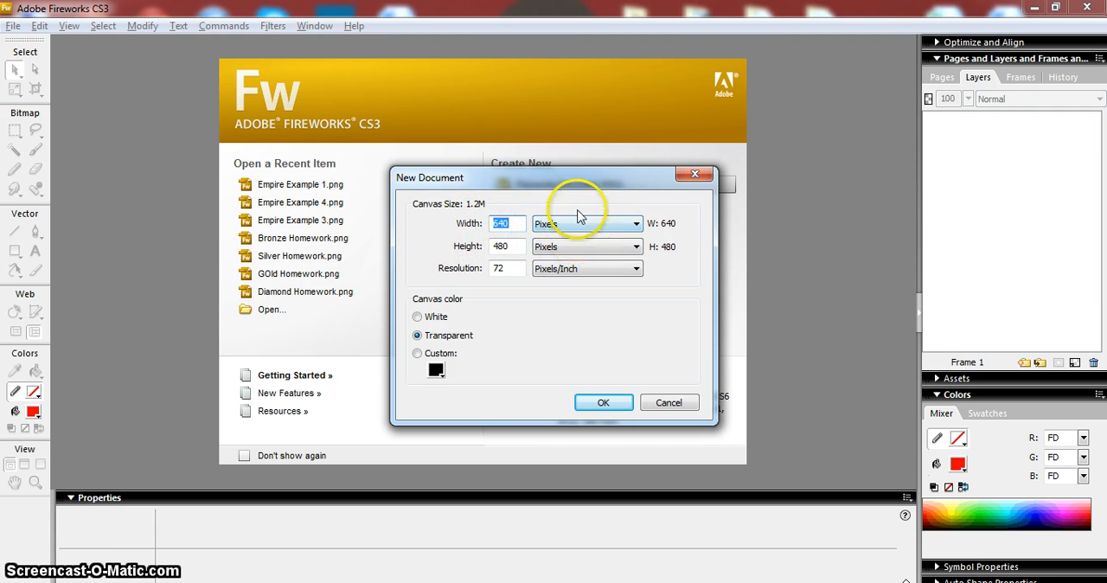
{"action": "mouse_move", "coordinate": [592, 232]}
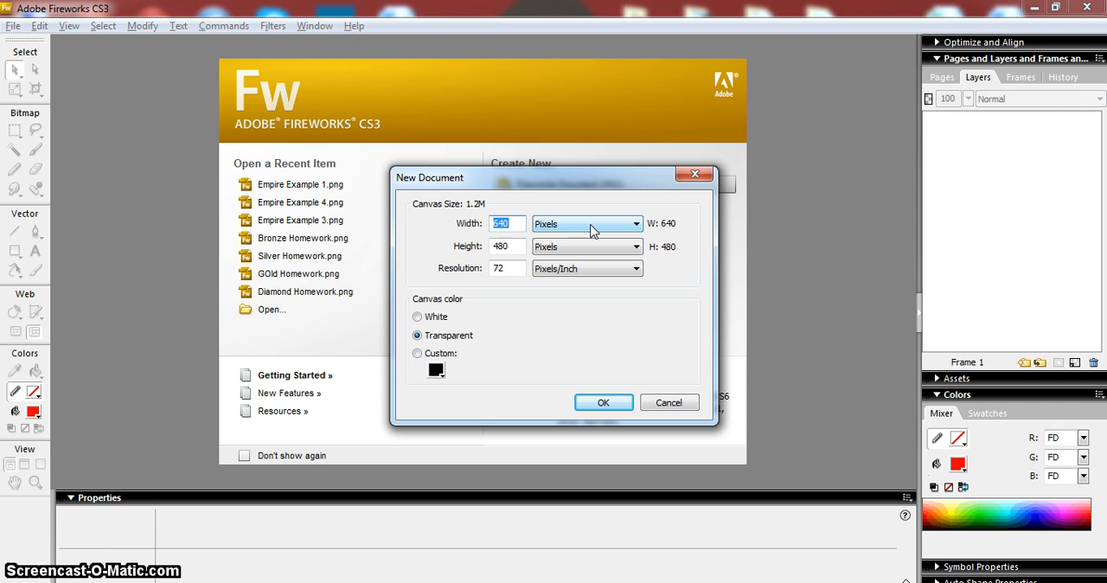
{"action": "left_click", "coordinate": [637, 223]}
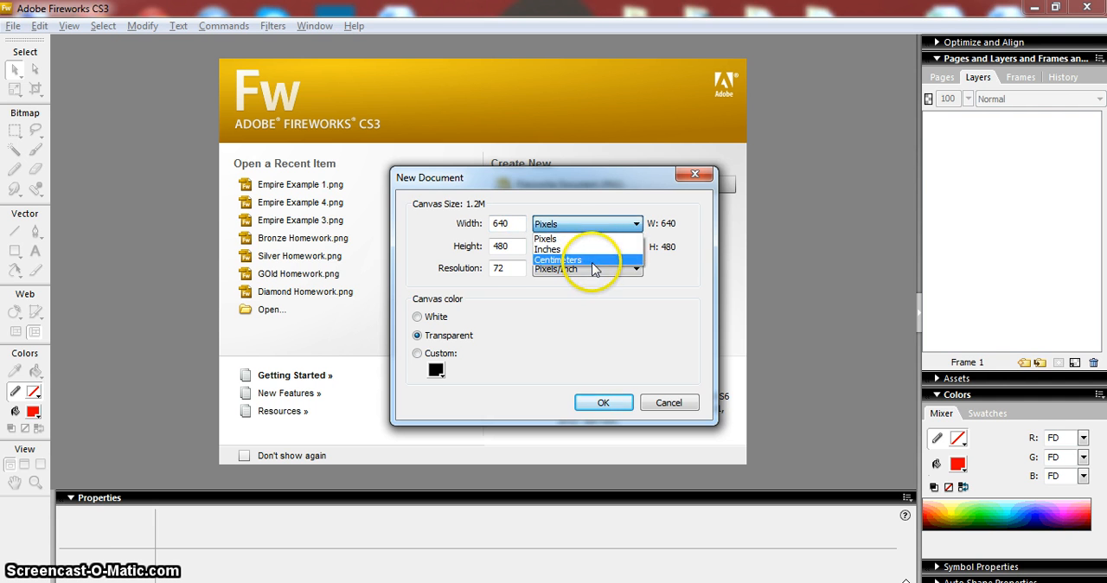
{"action": "left_click", "coordinate": [557, 259]}
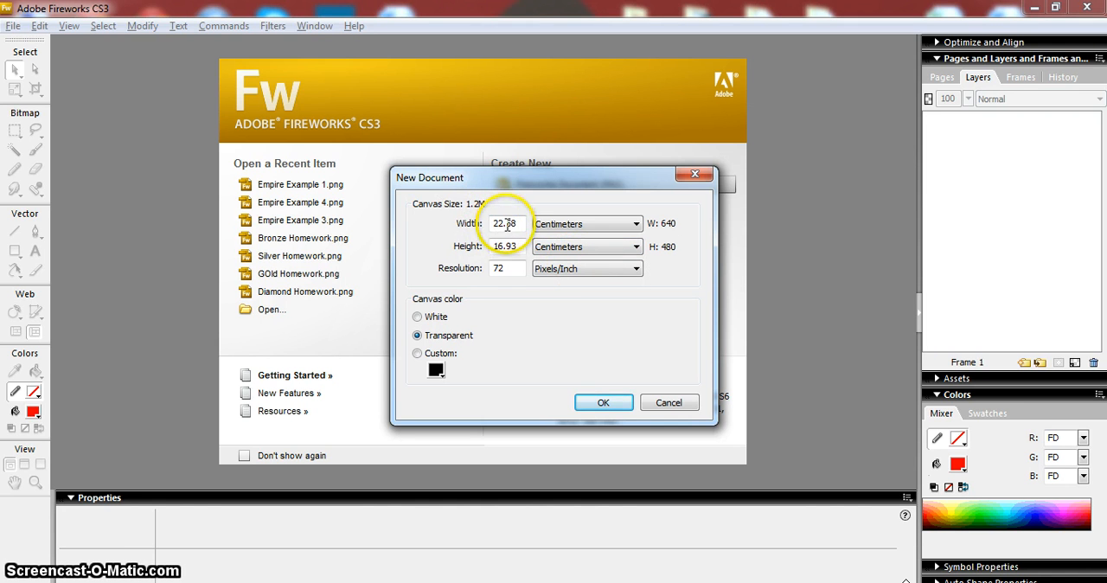
{"action": "left_click", "coordinate": [506, 246]}
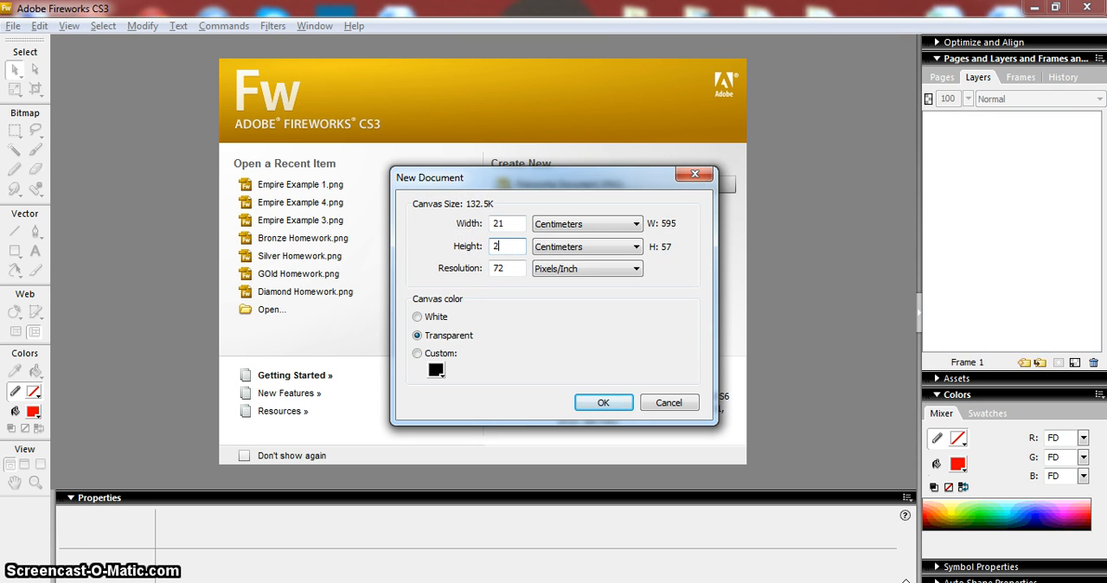
{"action": "type", "text": "29.7"}
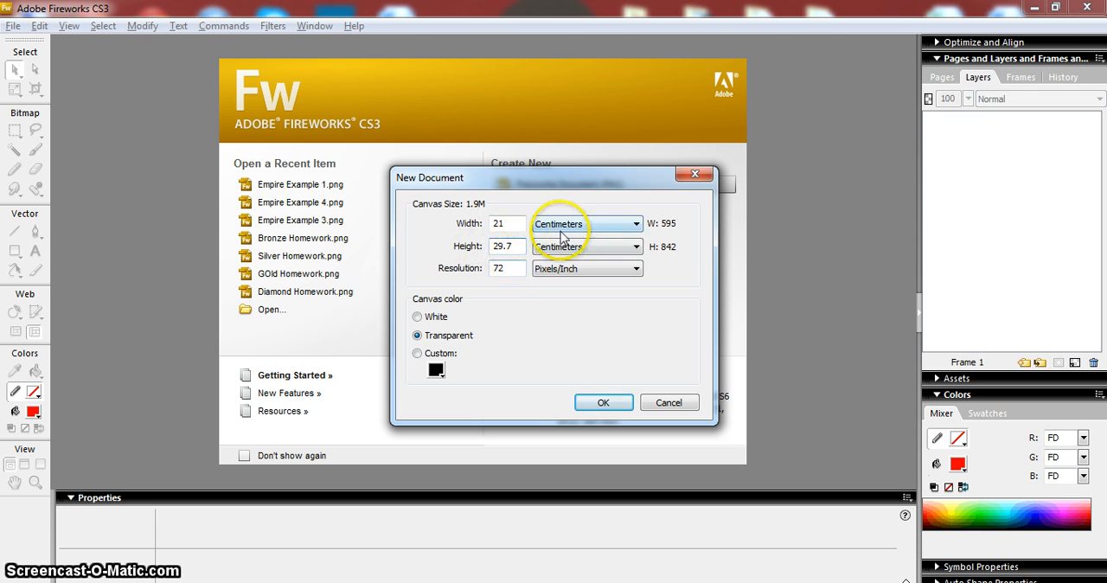
{"action": "mouse_move", "coordinate": [465, 270]}
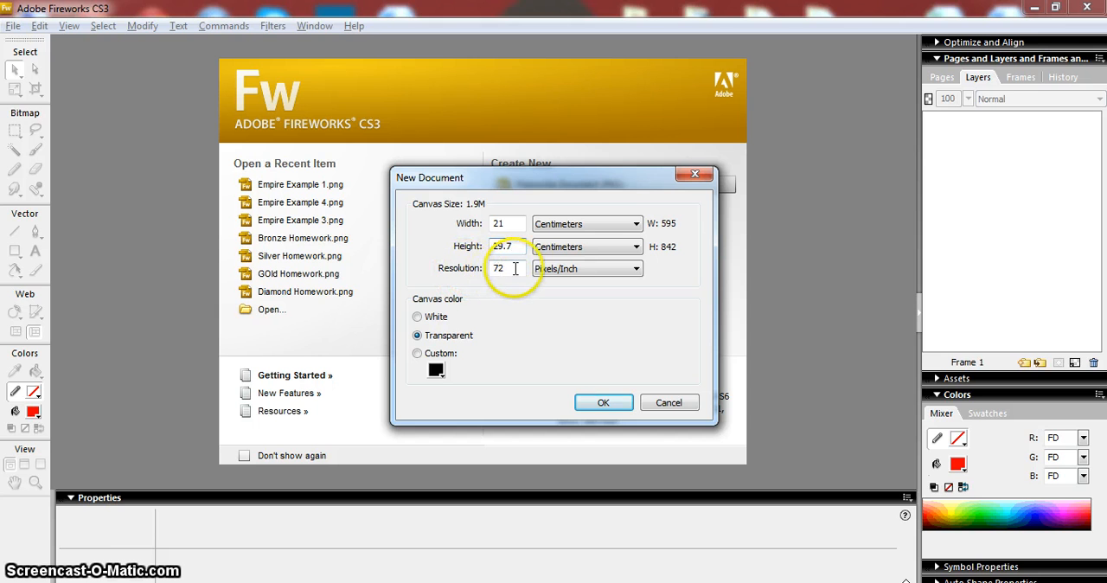
{"action": "mouse_move", "coordinate": [568, 269]}
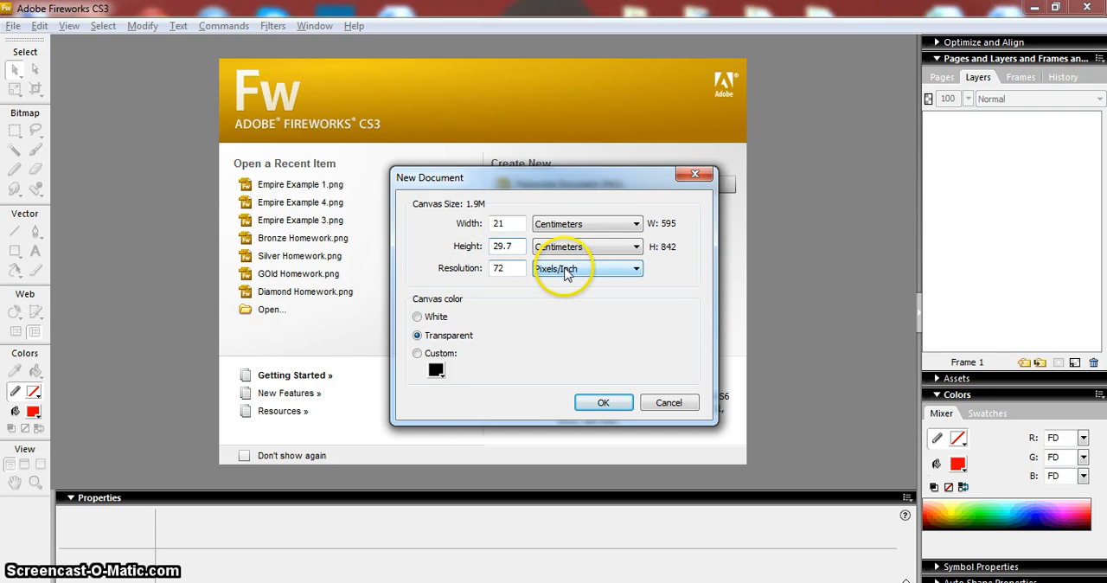
Set the canvas colour to white in the New Document settings.
{"action": "left_click", "coordinate": [505, 246]}
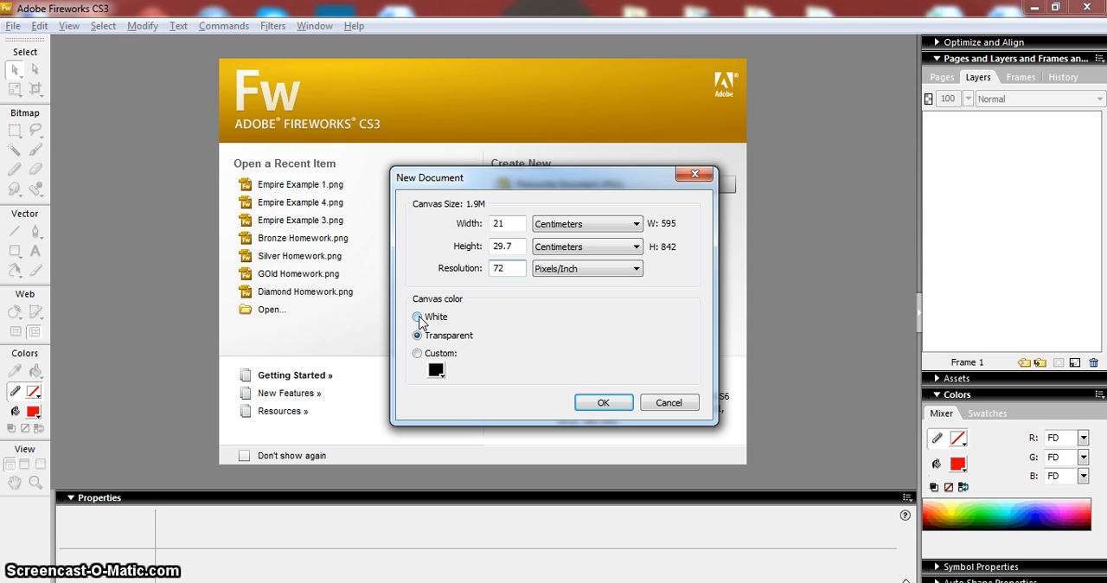
{"action": "left_click", "coordinate": [505, 268]}
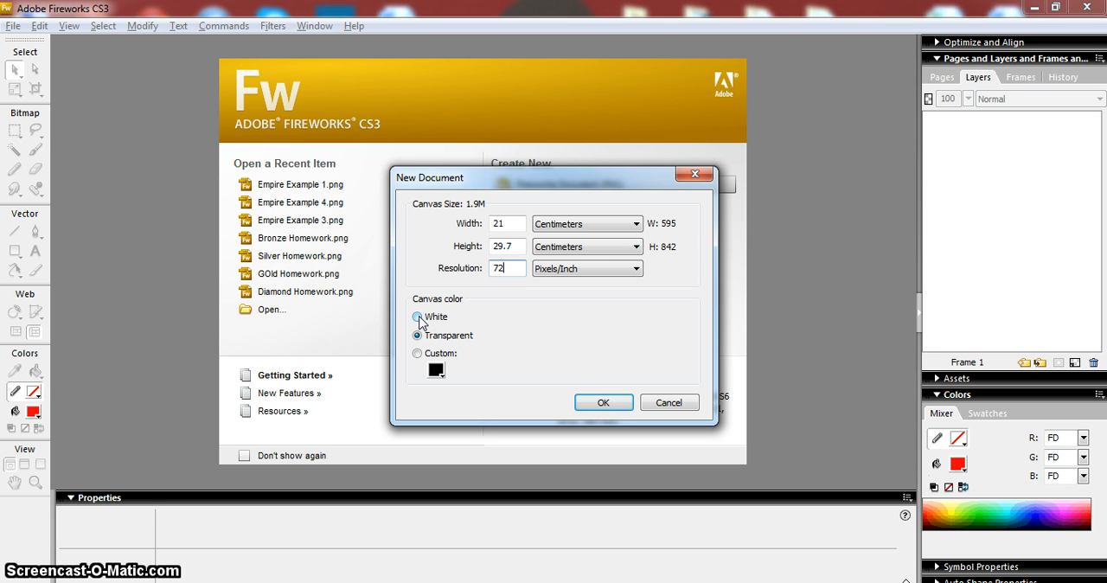
{"action": "left_click", "coordinate": [417, 316]}
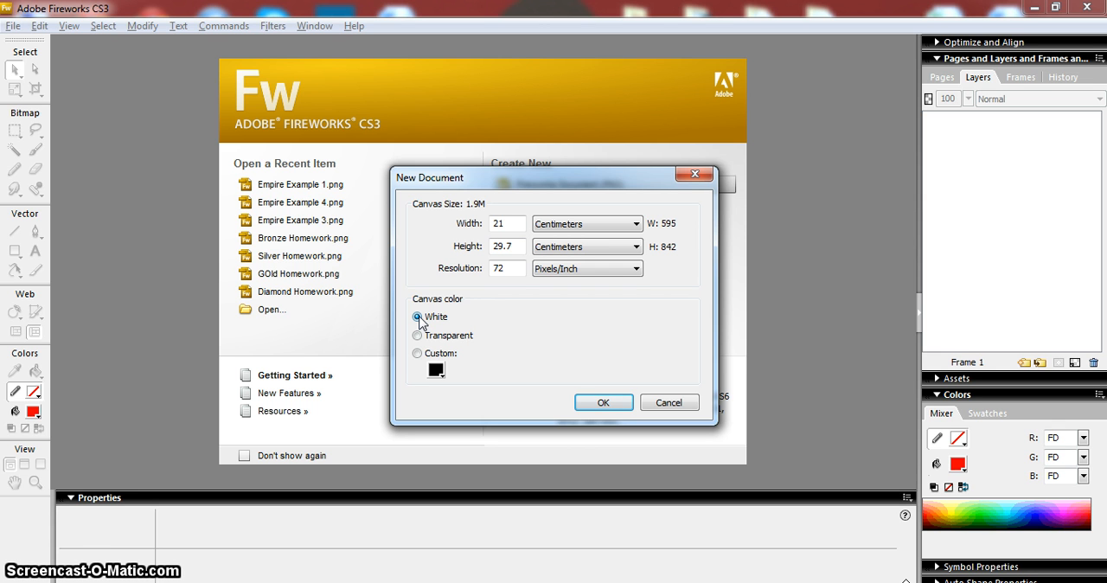
{"action": "left_click", "coordinate": [417, 335]}
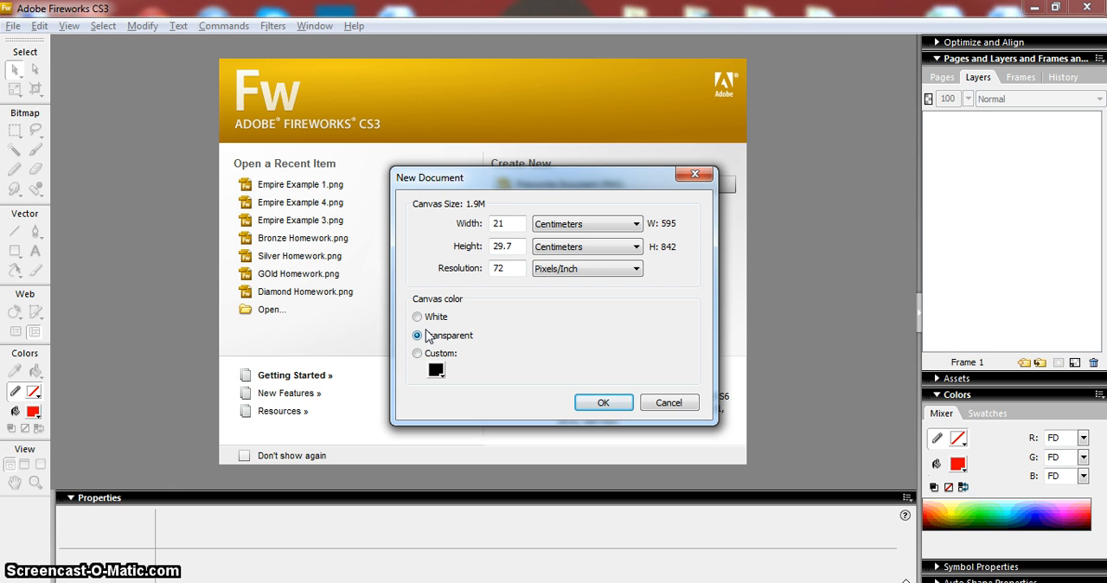
Try the Transparent and Custom canvas colour options before keeping white.
{"action": "left_click", "coordinate": [419, 317]}
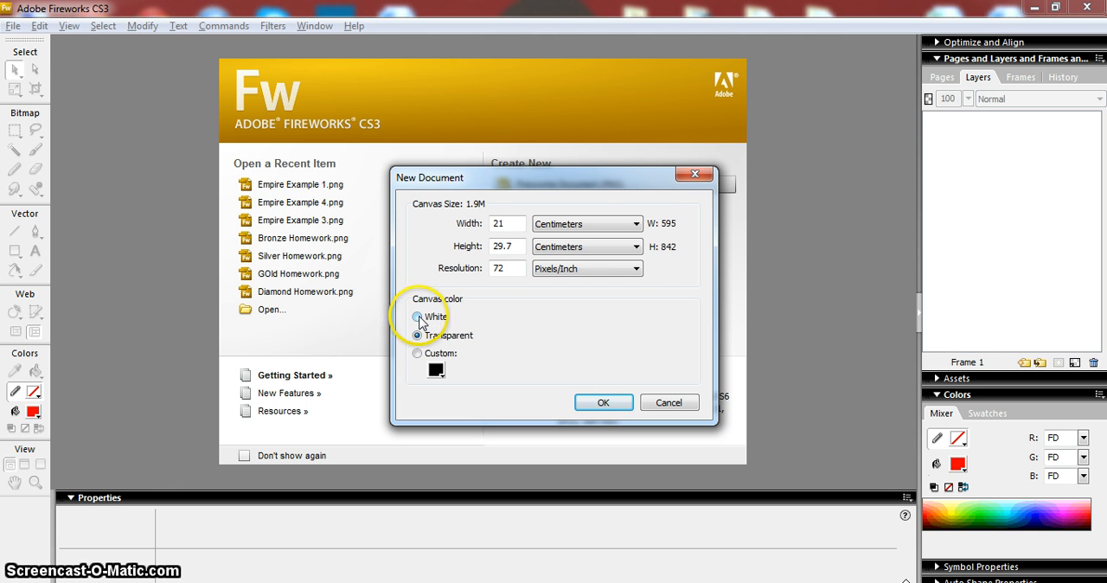
{"action": "left_click", "coordinate": [418, 336]}
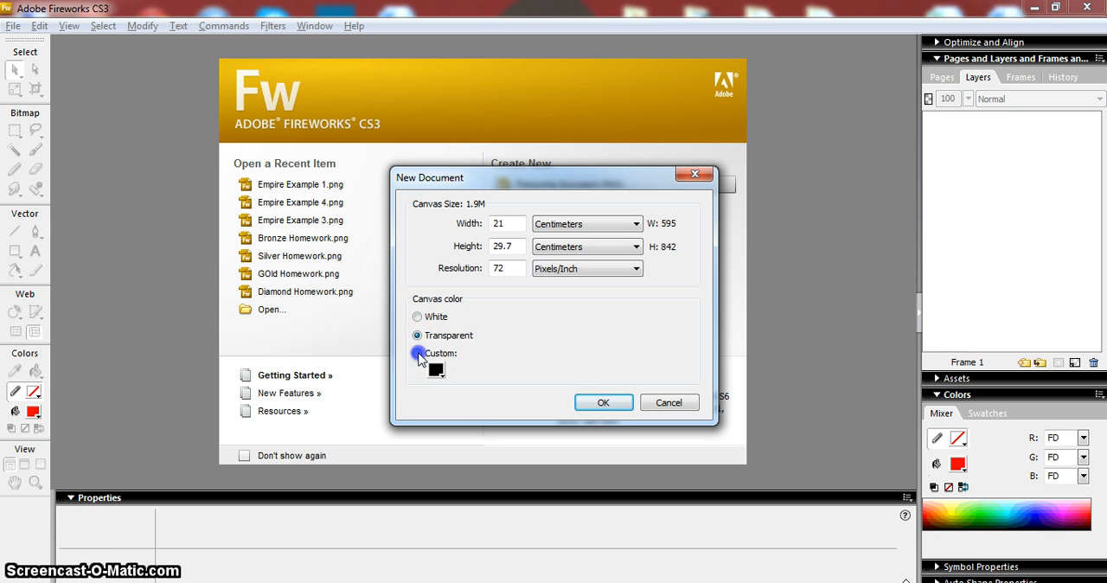
{"action": "left_click", "coordinate": [436, 369]}
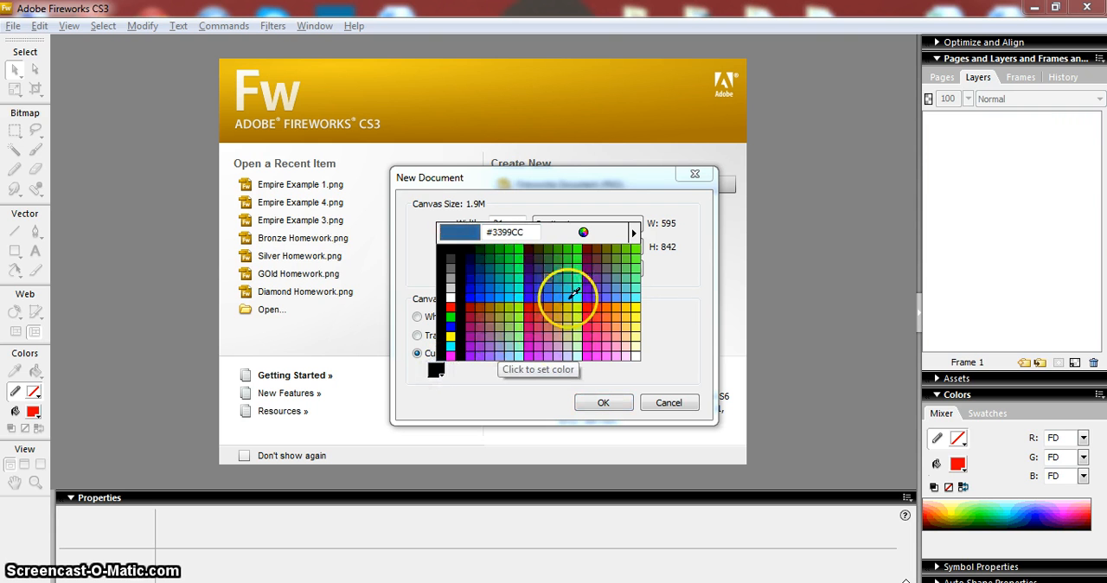
{"action": "left_click", "coordinate": [471, 286]}
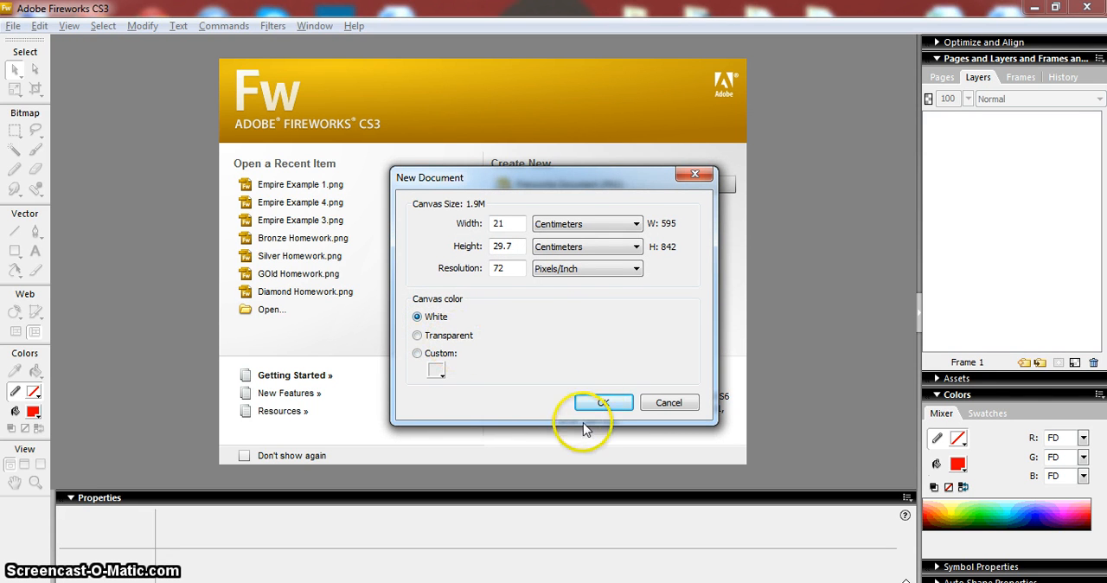
Confirm the settings to create the blank white A4 document.
{"action": "left_click", "coordinate": [602, 401]}
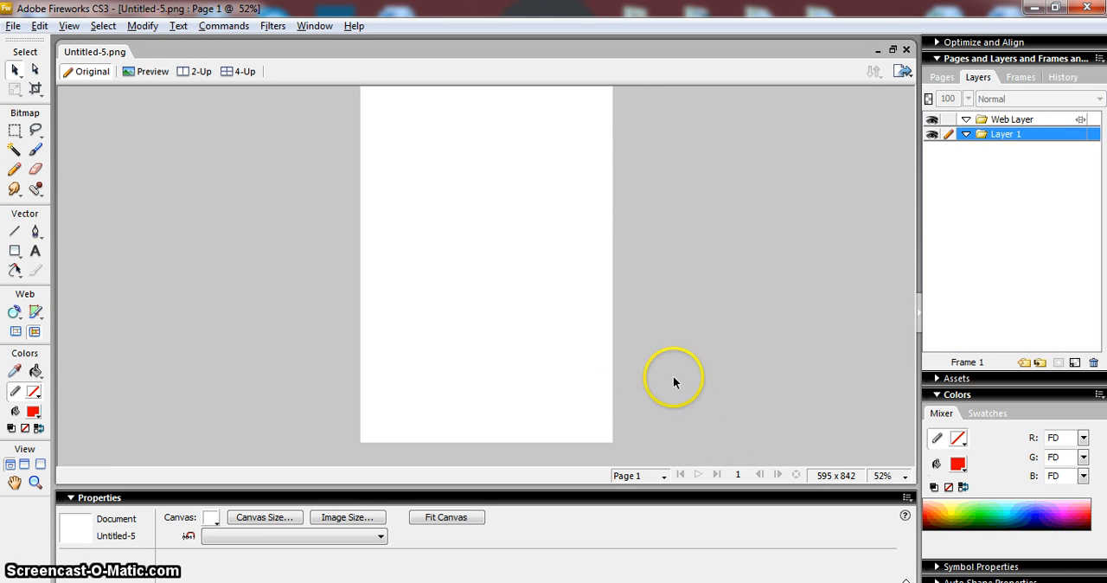
{"action": "mouse_move", "coordinate": [495, 278]}
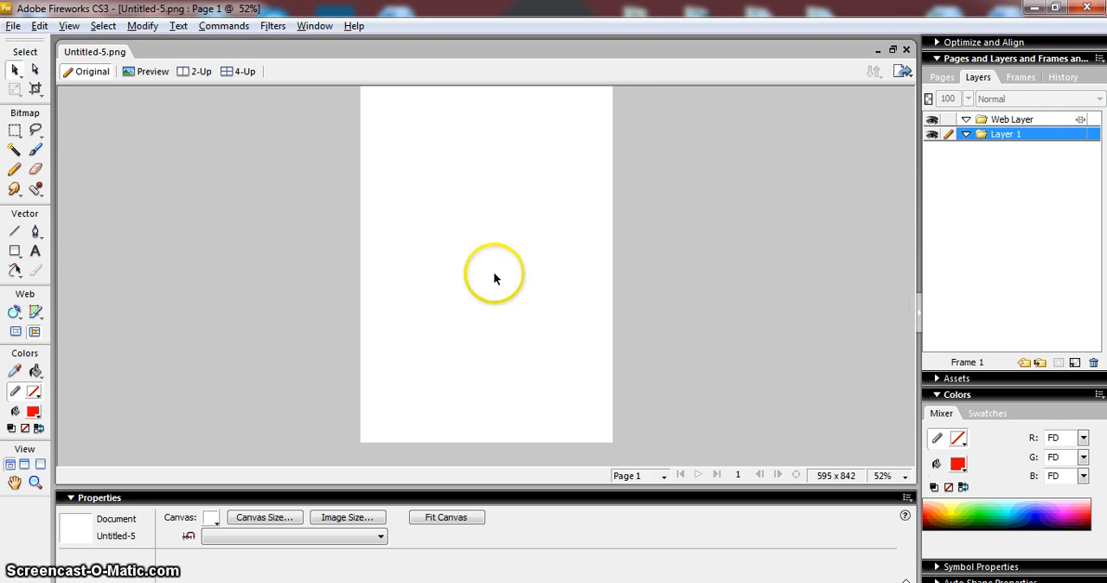
{"action": "mouse_move", "coordinate": [562, 268]}
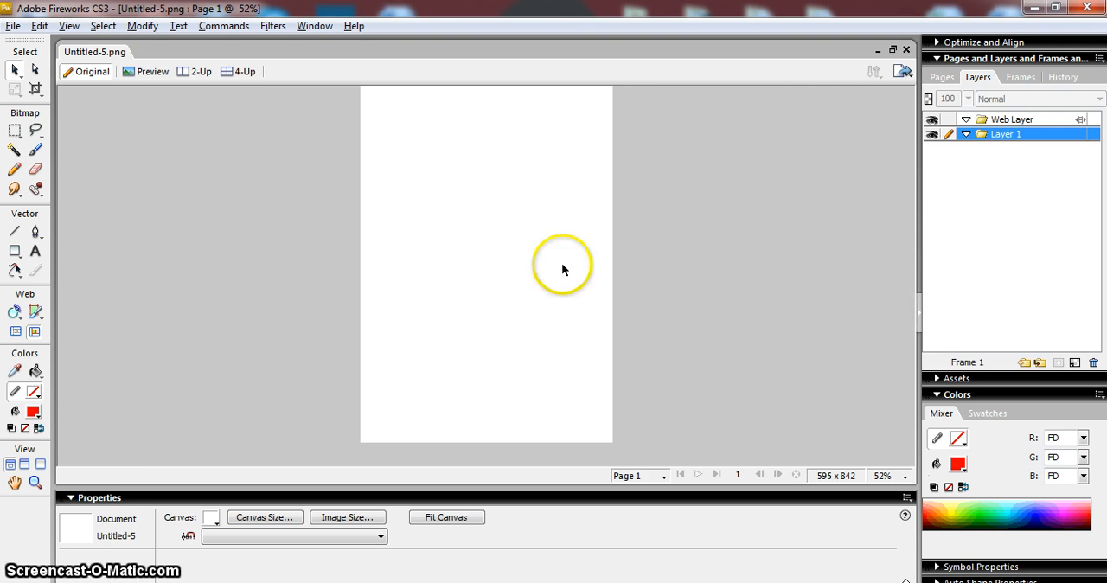
{"action": "mouse_move", "coordinate": [571, 358]}
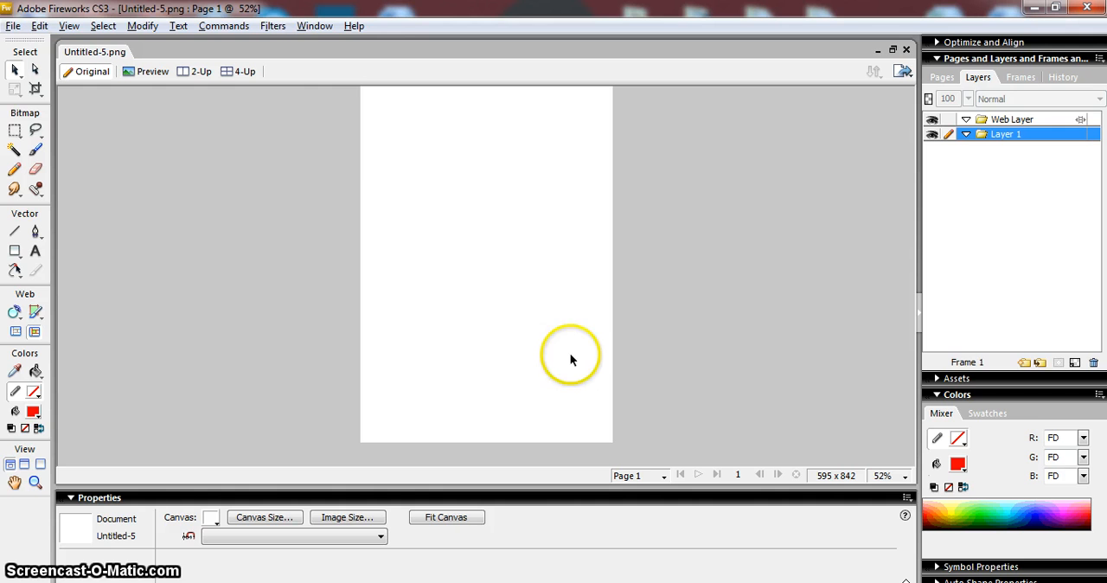
{"action": "mouse_move", "coordinate": [36, 424]}
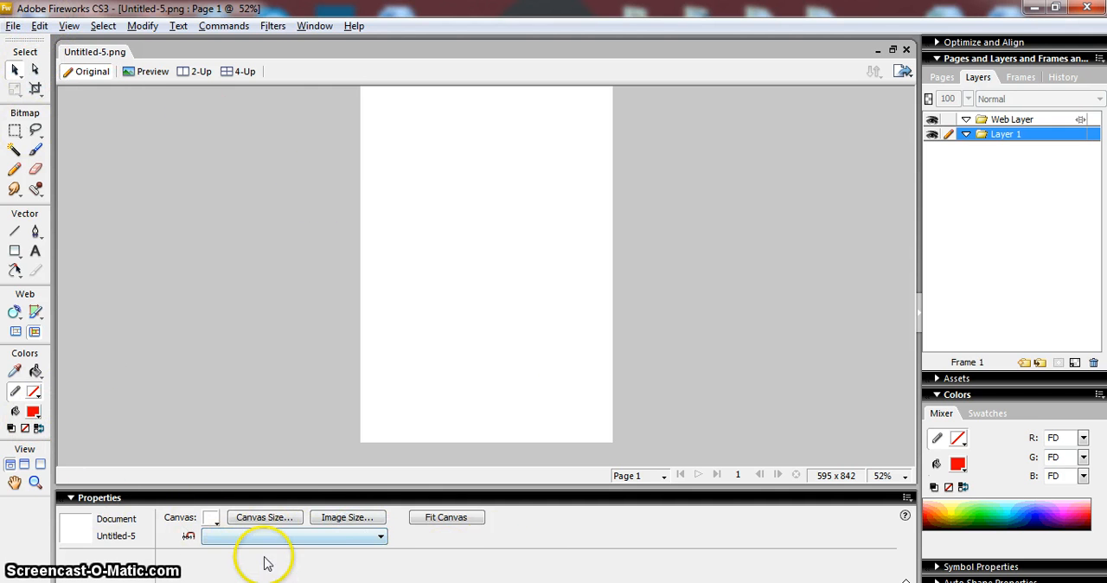
{"action": "mouse_move", "coordinate": [609, 547]}
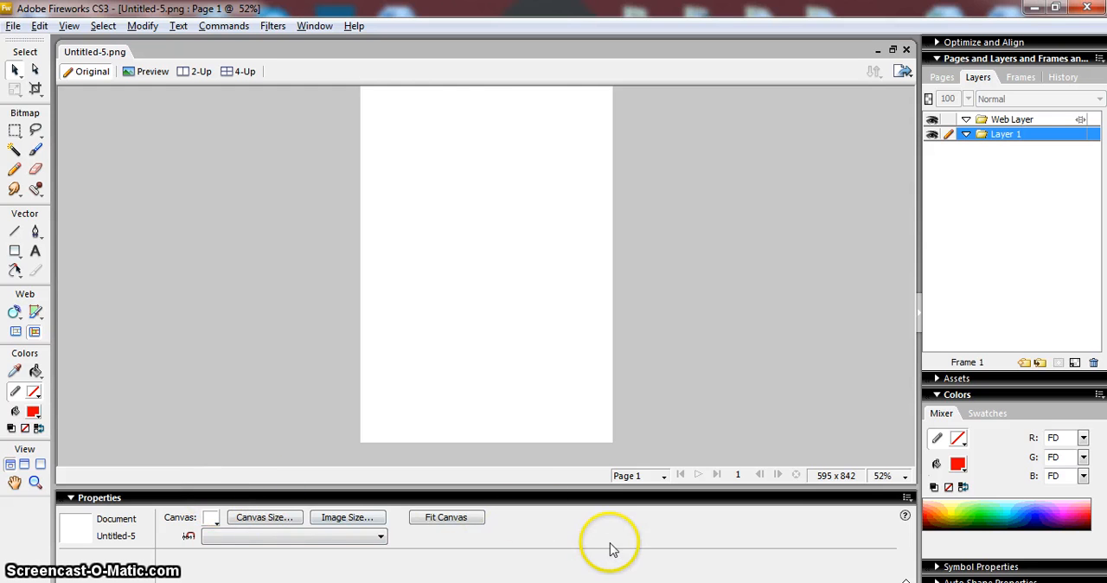
{"action": "mouse_move", "coordinate": [906, 477]}
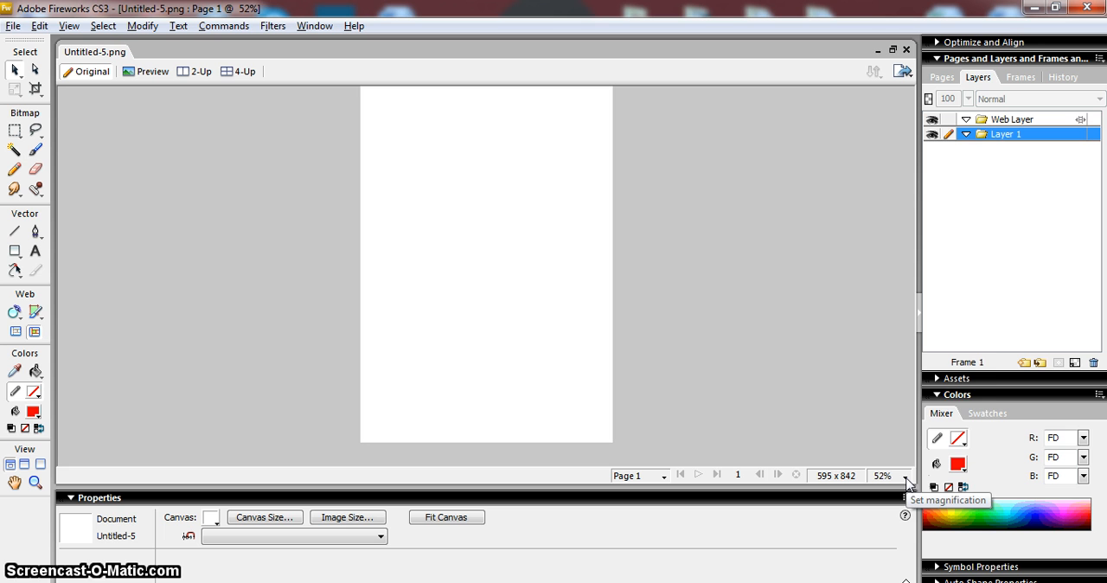
View the page at 100% zoom, then return to a 50% overview.
{"action": "left_click", "coordinate": [903, 474]}
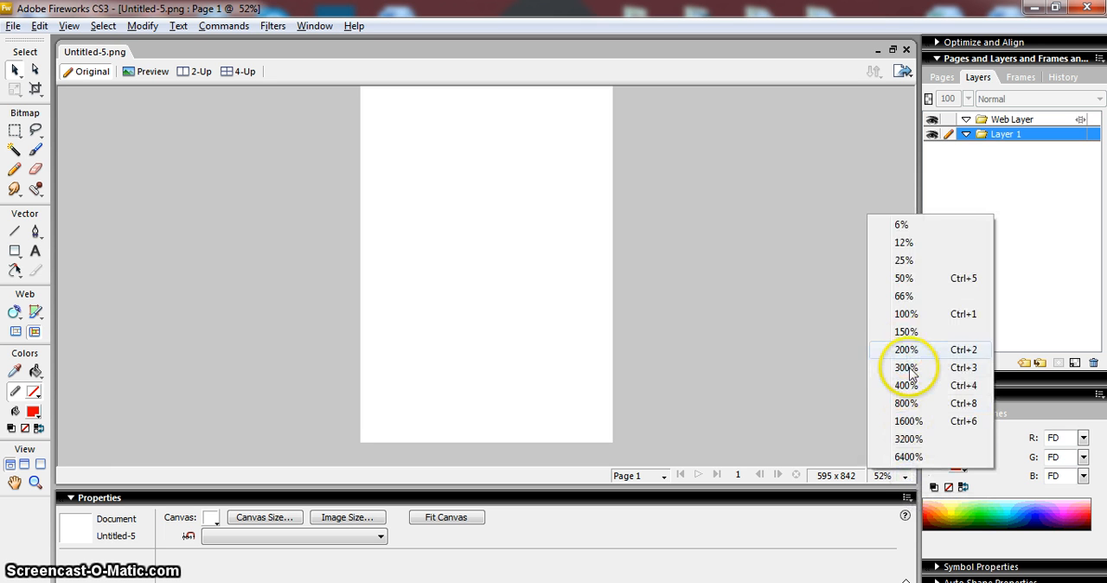
{"action": "mouse_move", "coordinate": [921, 296]}
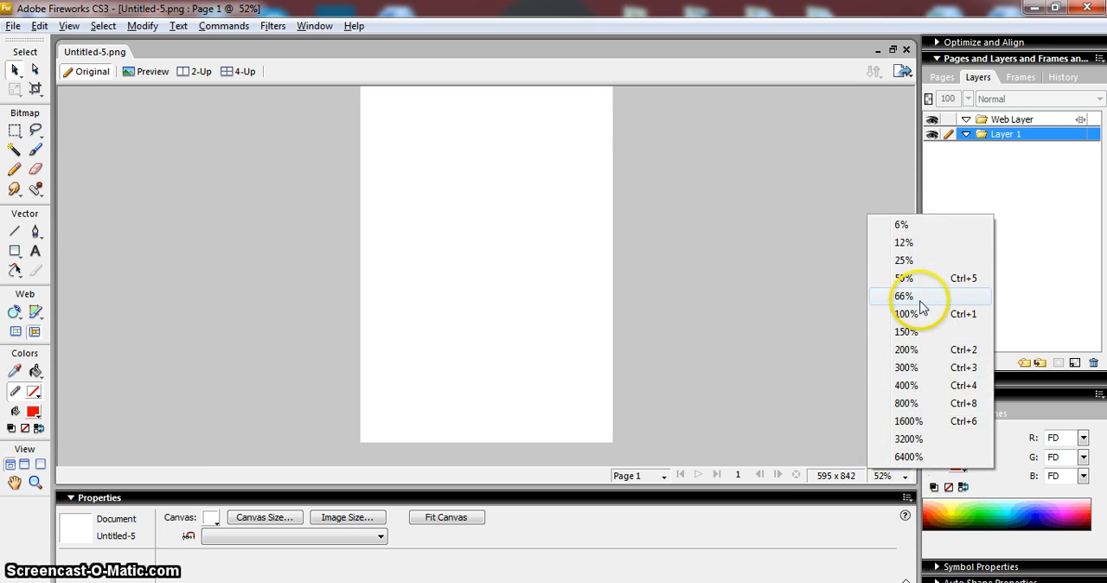
{"action": "left_click", "coordinate": [907, 313]}
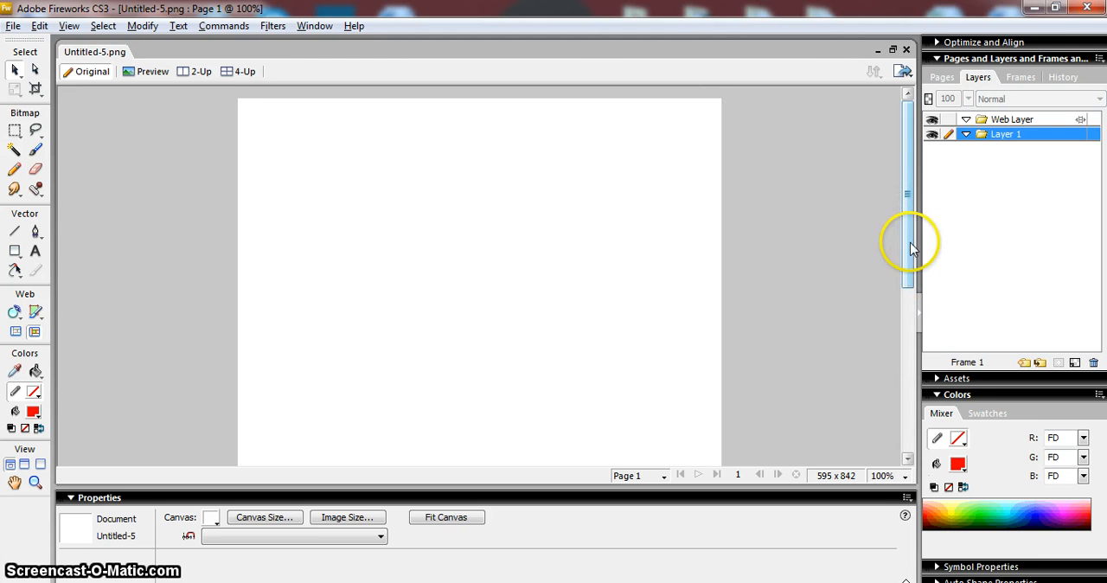
{"action": "left_click", "coordinate": [903, 476]}
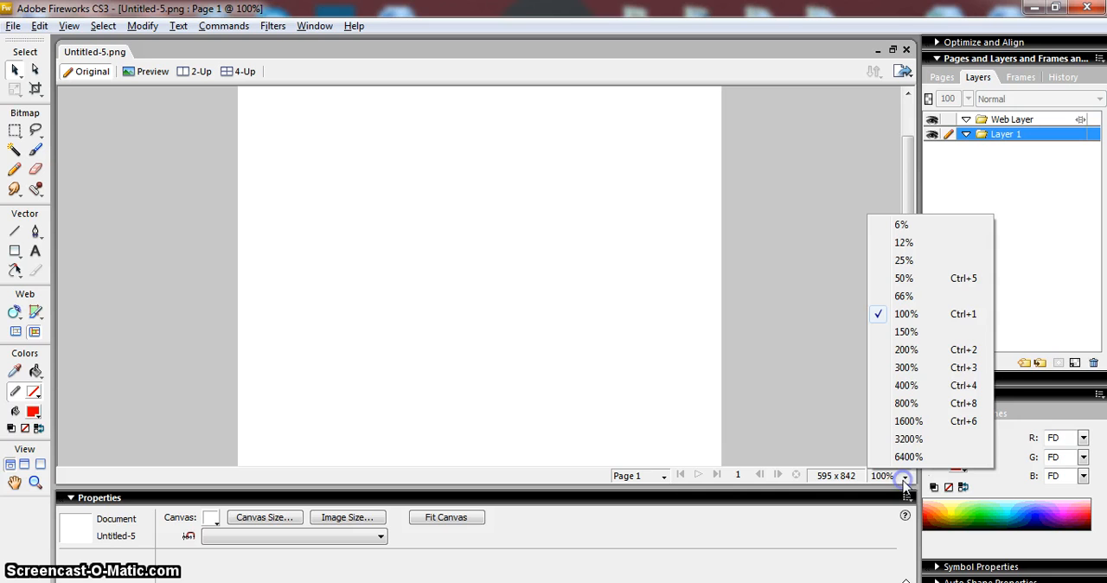
{"action": "mouse_move", "coordinate": [903, 277]}
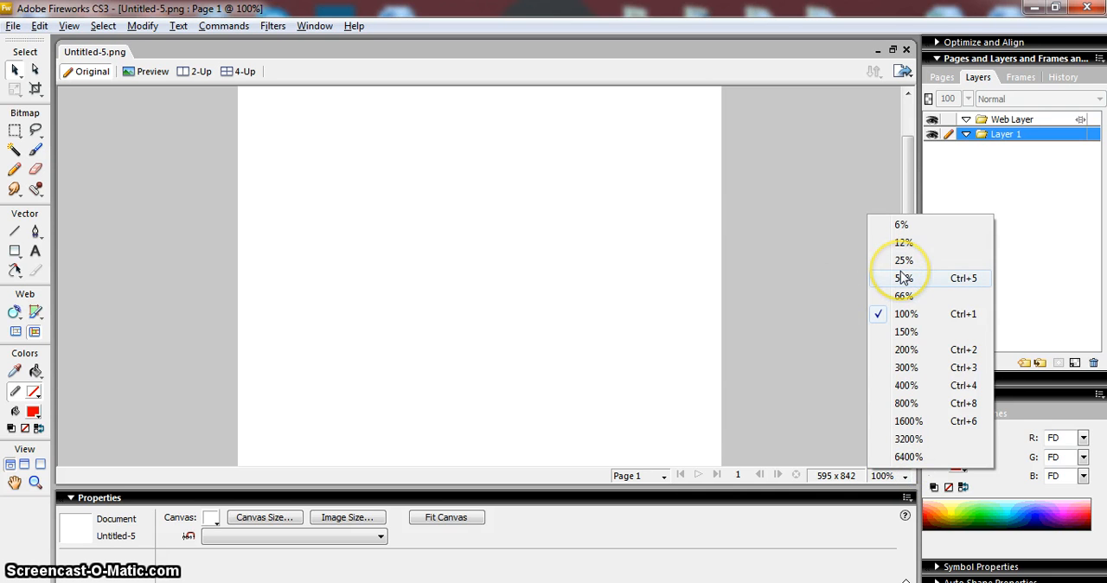
{"action": "left_click", "coordinate": [903, 277]}
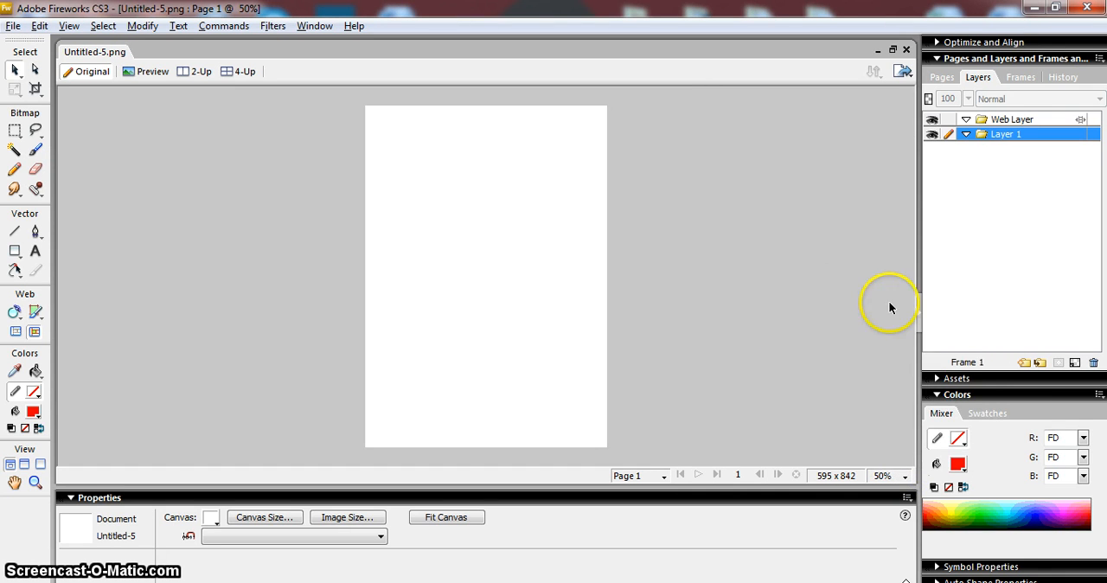
{"action": "mouse_move", "coordinate": [573, 277]}
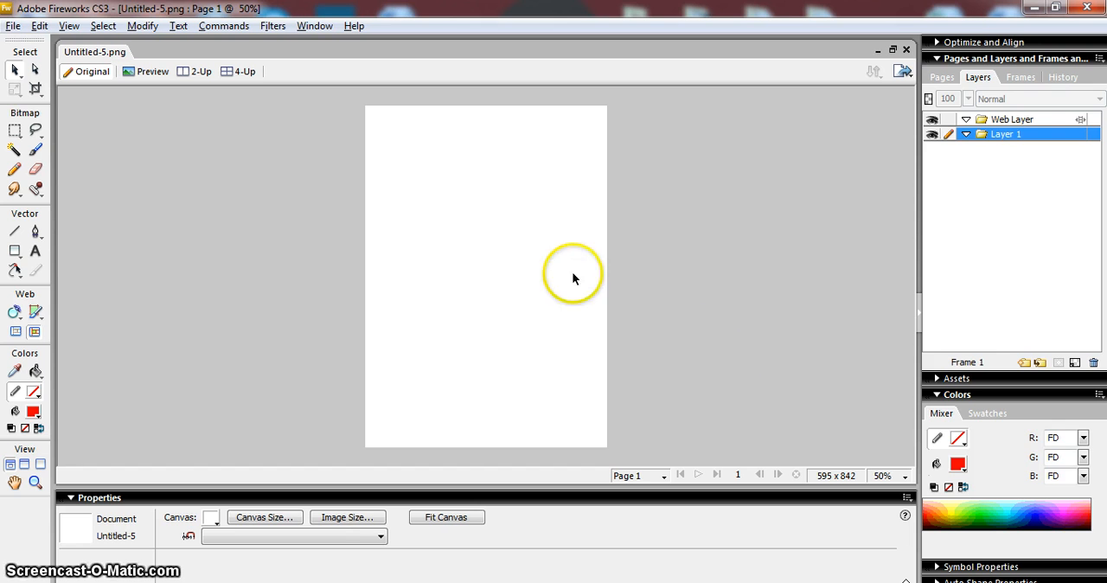
{"action": "mouse_move", "coordinate": [95, 105]}
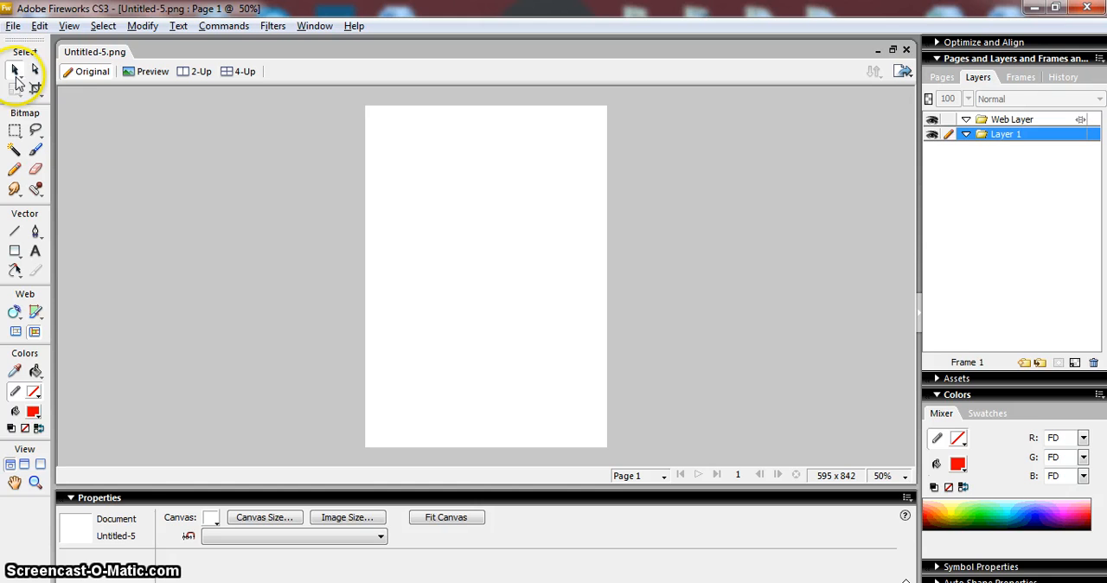
{"action": "mouse_move", "coordinate": [13, 69]}
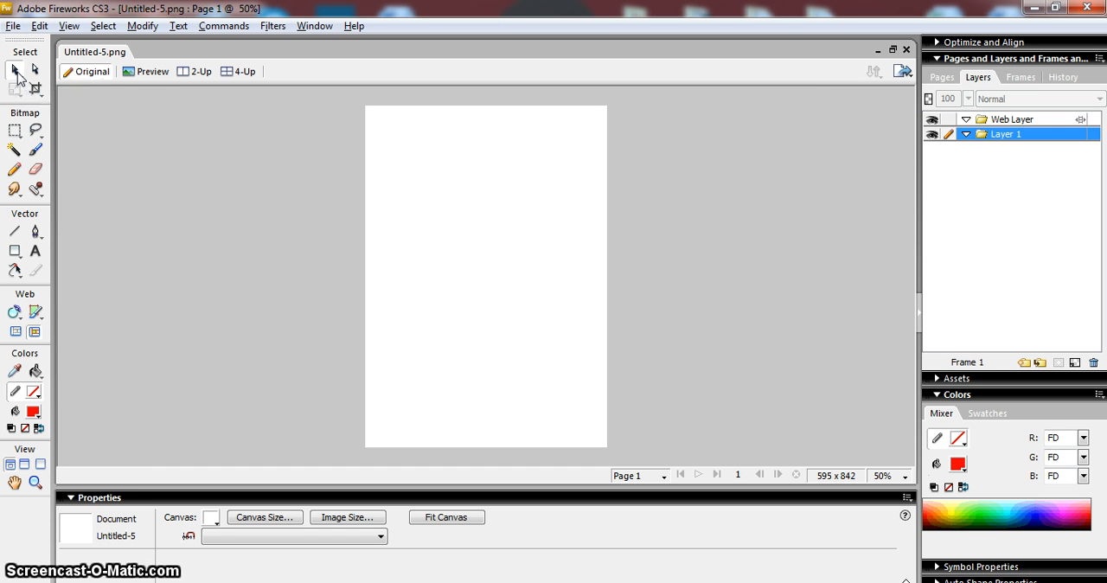
{"action": "mouse_move", "coordinate": [35, 70]}
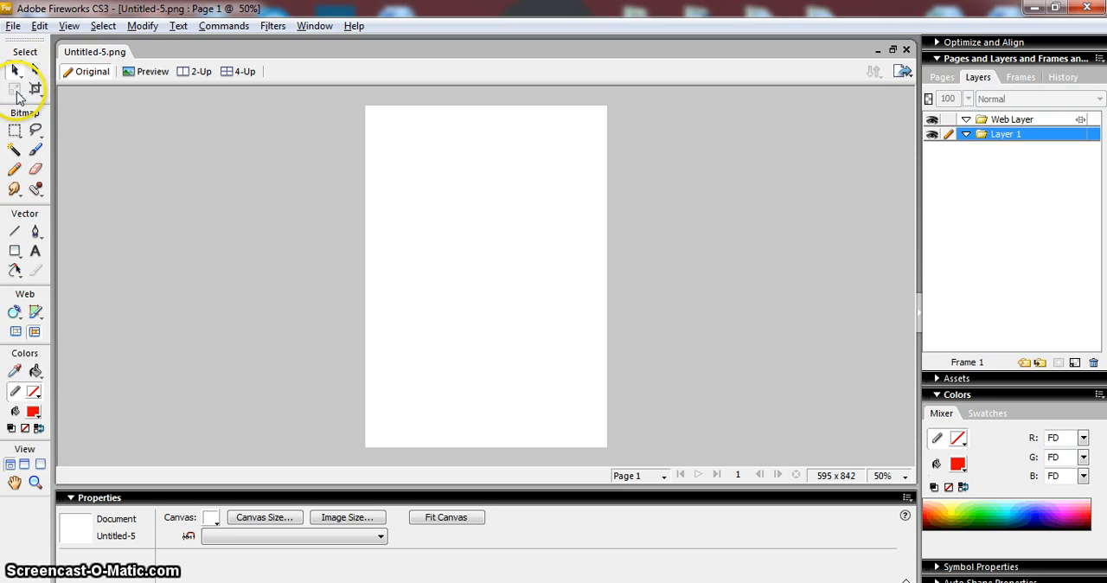
{"action": "mouse_move", "coordinate": [15, 90]}
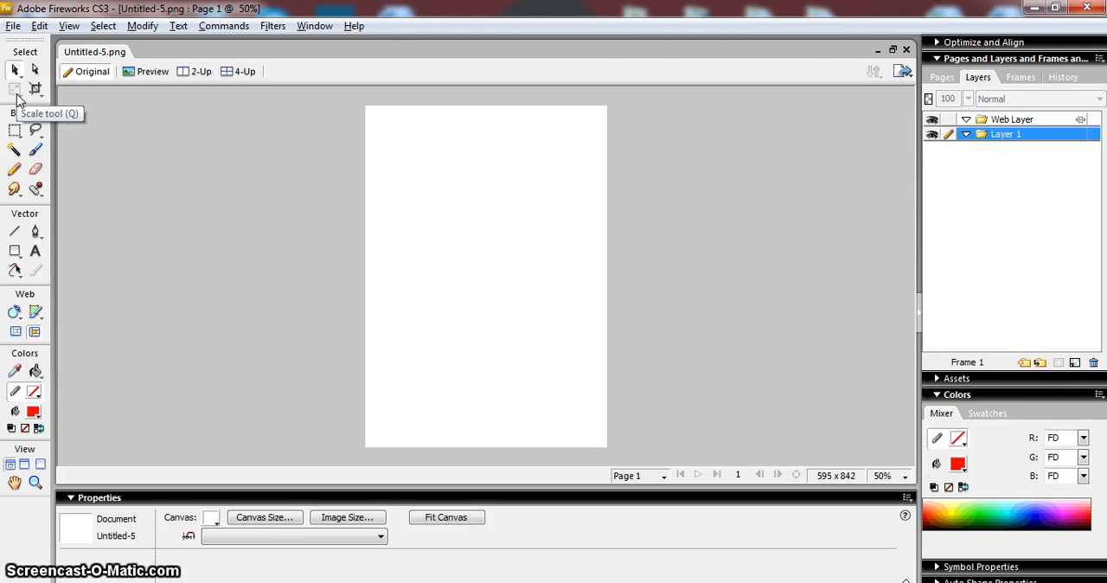
{"action": "mouse_move", "coordinate": [36, 90]}
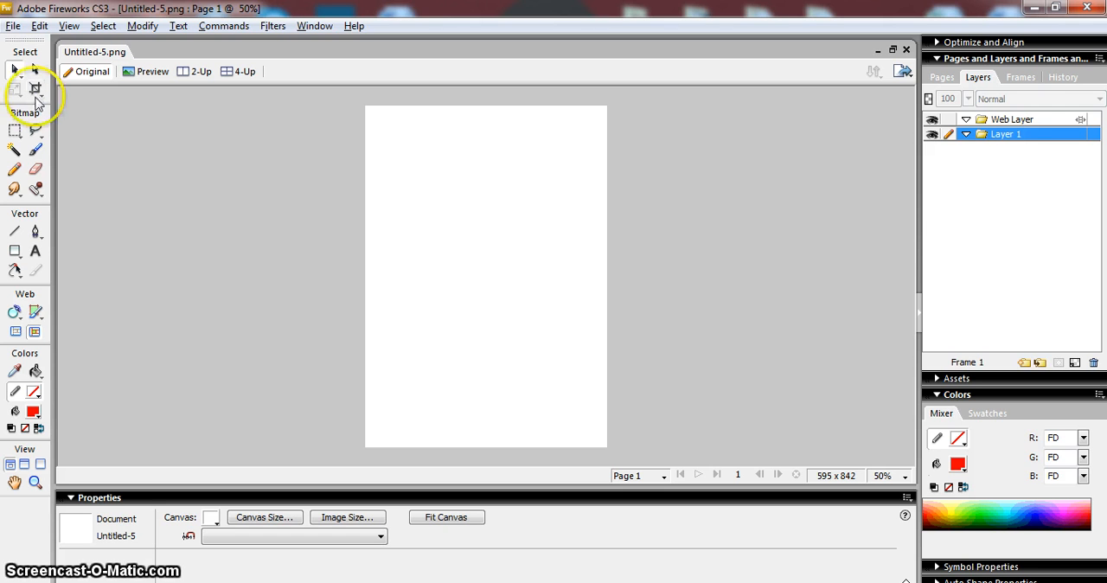
{"action": "mouse_move", "coordinate": [26, 214]}
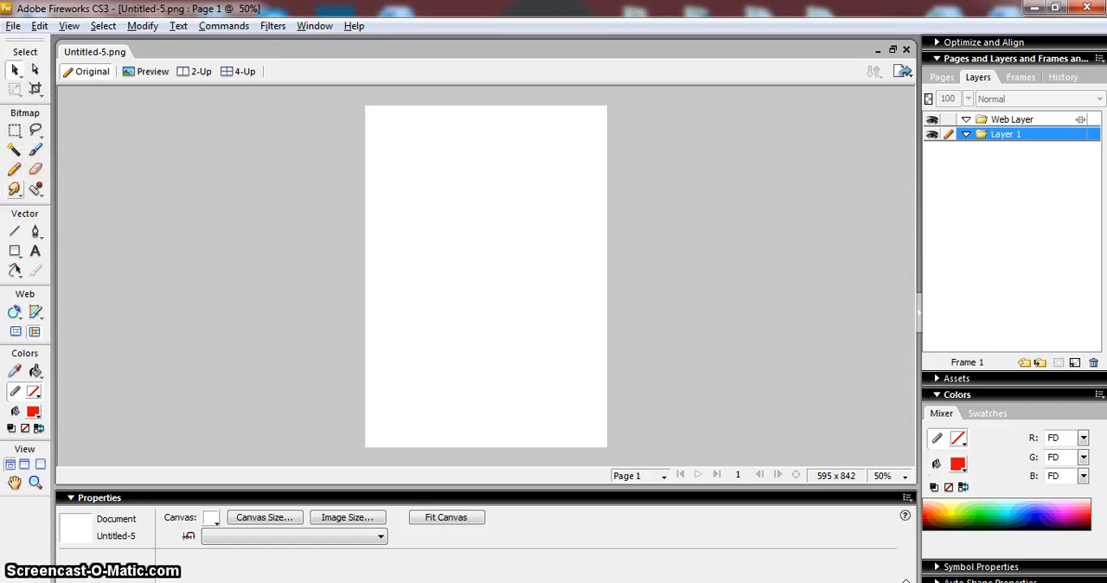
{"action": "mouse_move", "coordinate": [48, 139]}
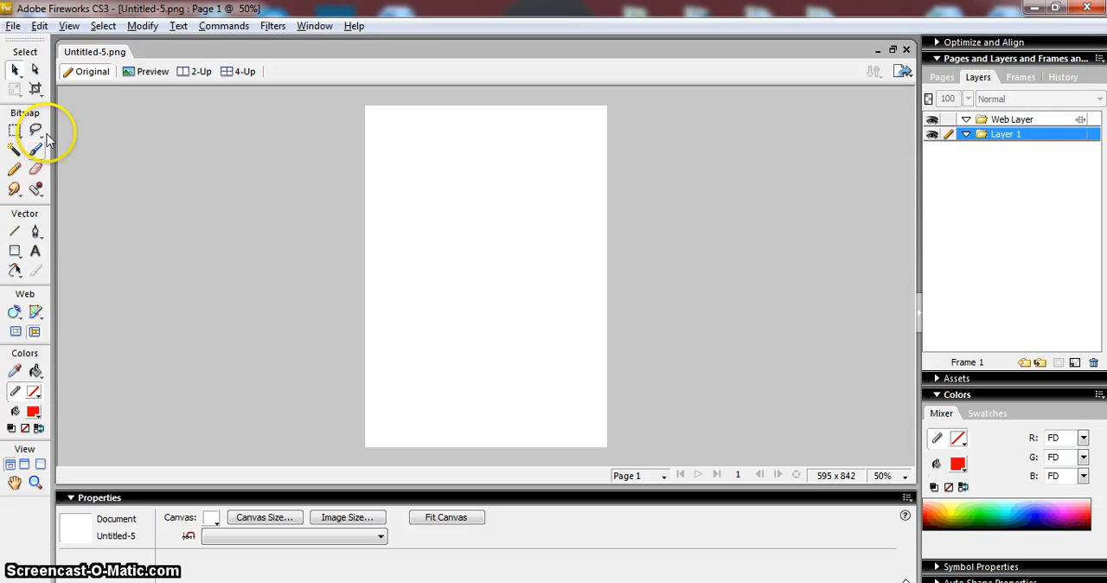
{"action": "mouse_move", "coordinate": [35, 188]}
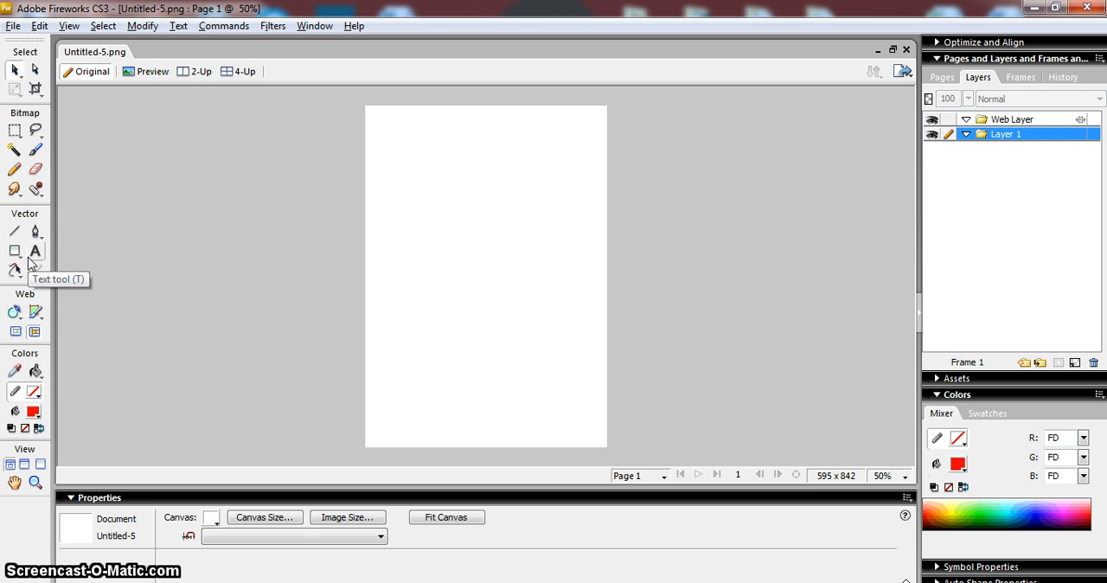
{"action": "mouse_move", "coordinate": [33, 266]}
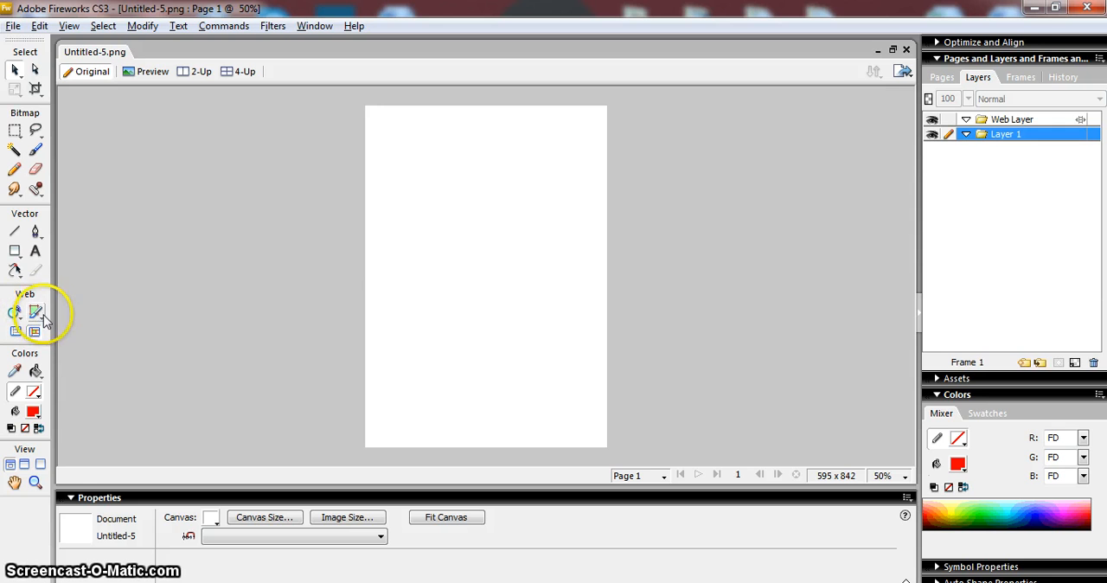
{"action": "mouse_move", "coordinate": [26, 467]}
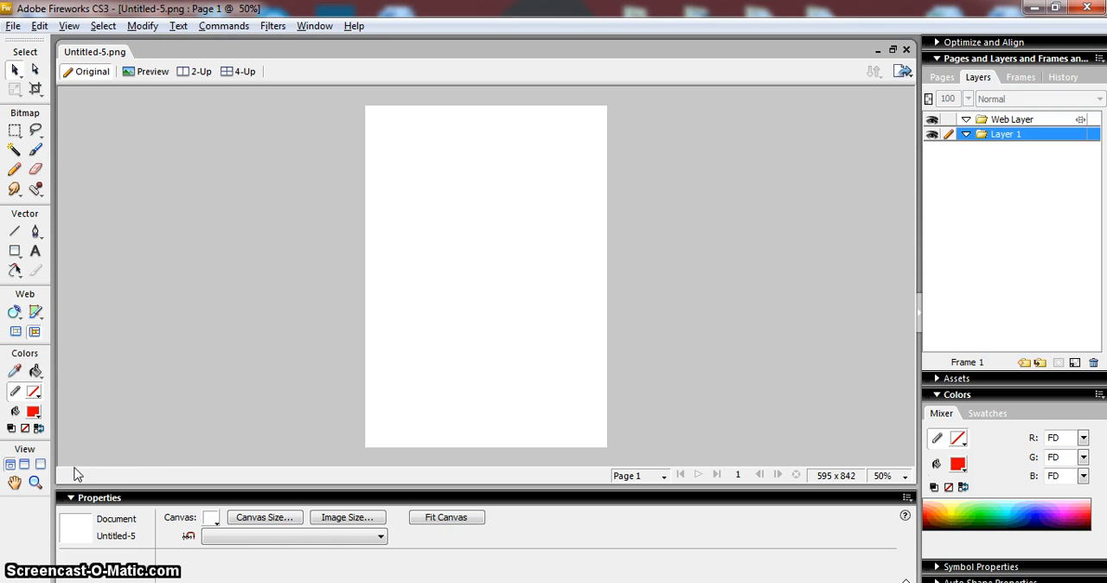
{"action": "mouse_move", "coordinate": [166, 502]}
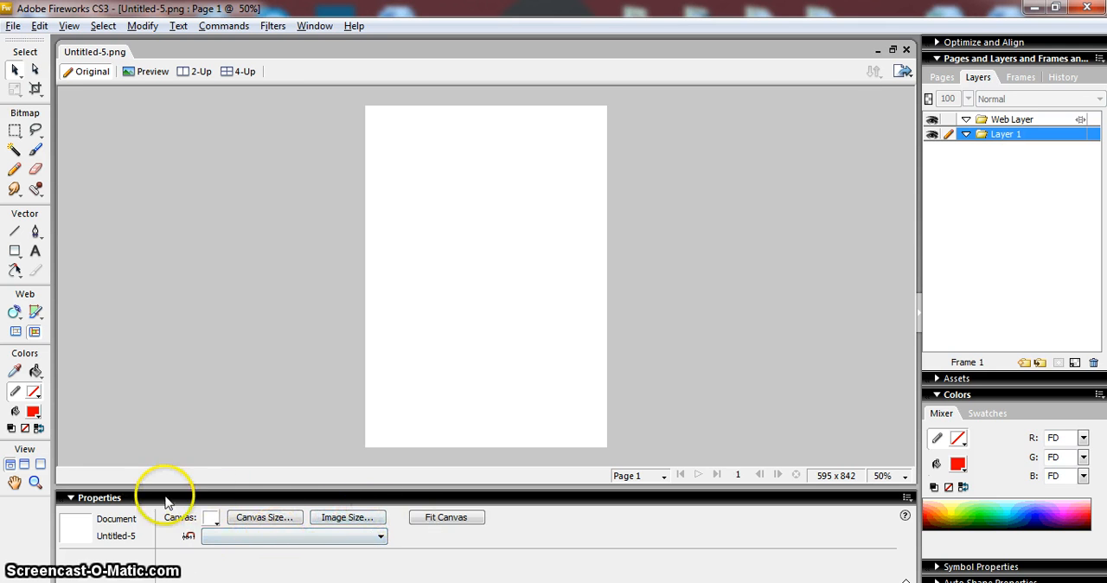
{"action": "mouse_move", "coordinate": [263, 517]}
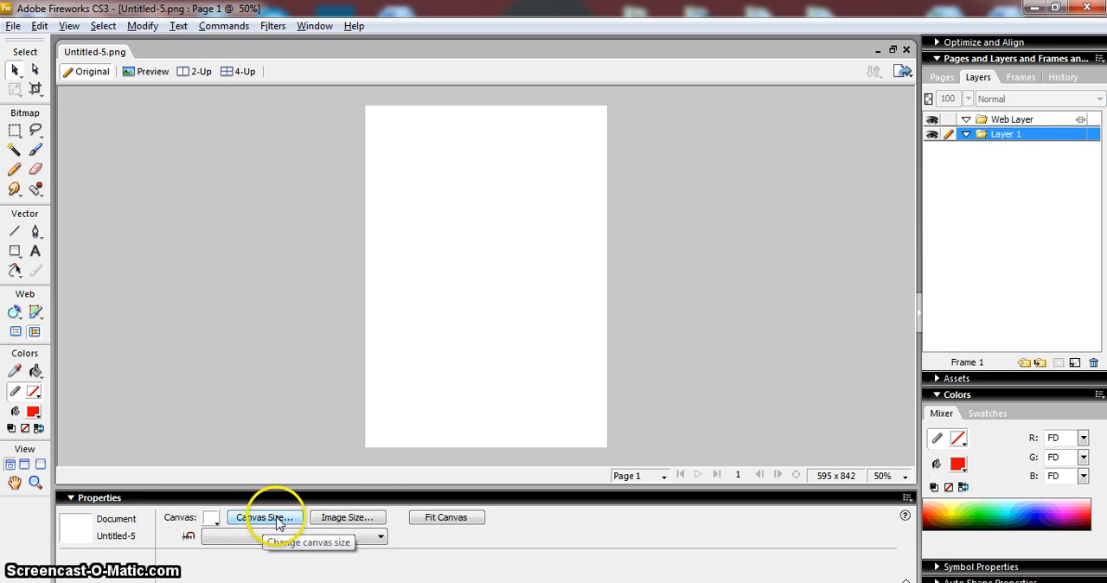
{"action": "mouse_move", "coordinate": [308, 523]}
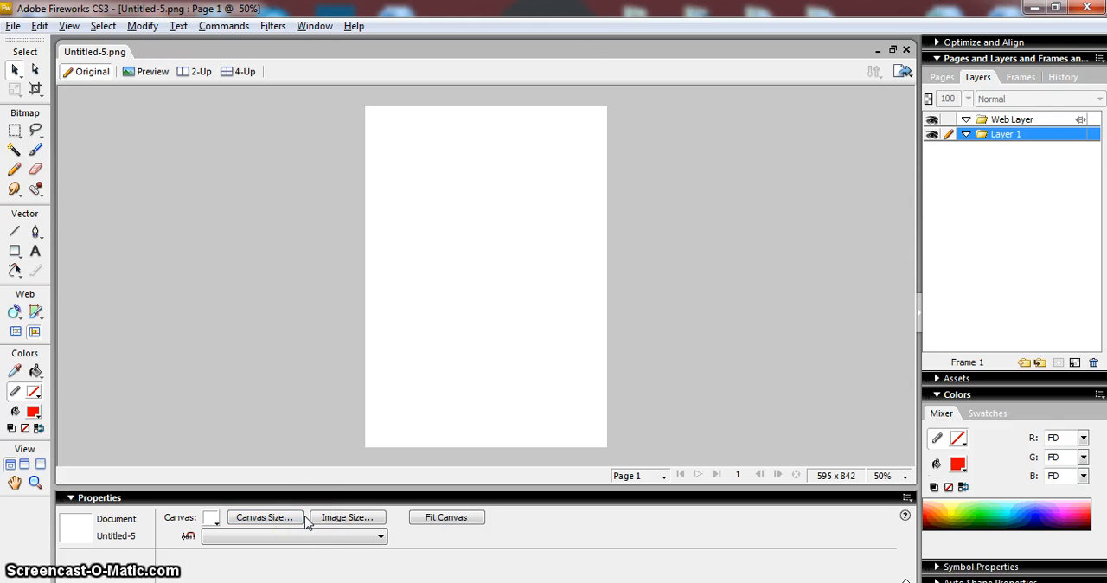
{"action": "mouse_move", "coordinate": [350, 414]}
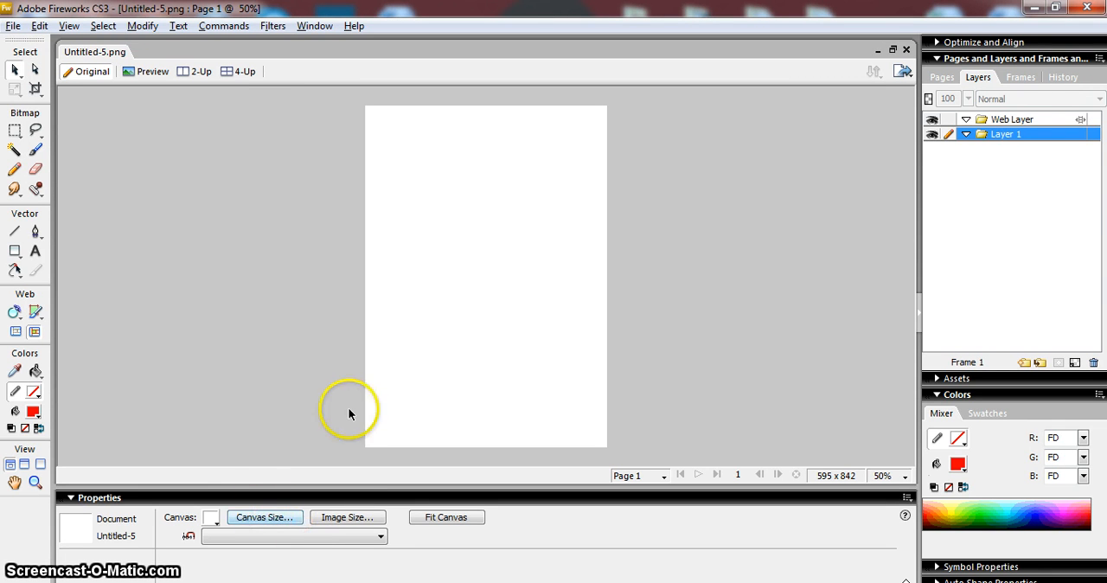
{"action": "mouse_move", "coordinate": [262, 476]}
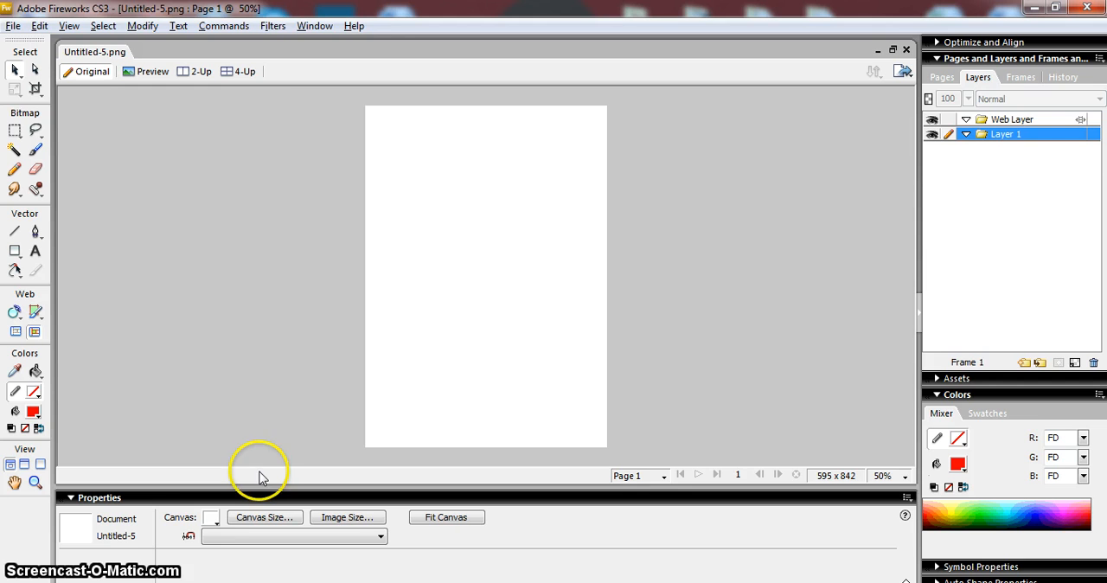
{"action": "mouse_move", "coordinate": [211, 516]}
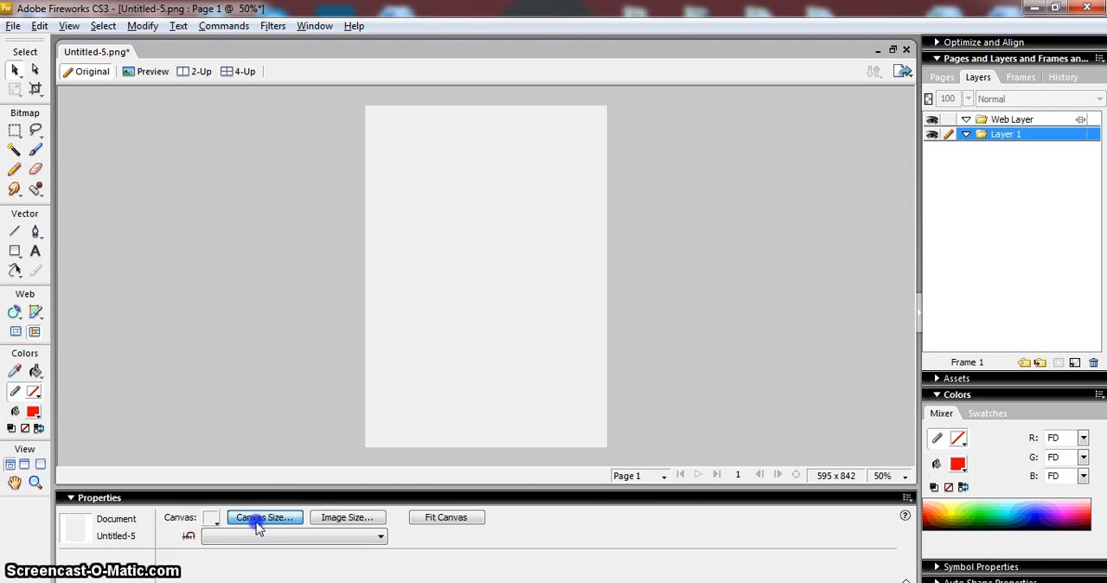
Review the Canvas Size values and dismiss them without resizing.
{"action": "left_click", "coordinate": [264, 516]}
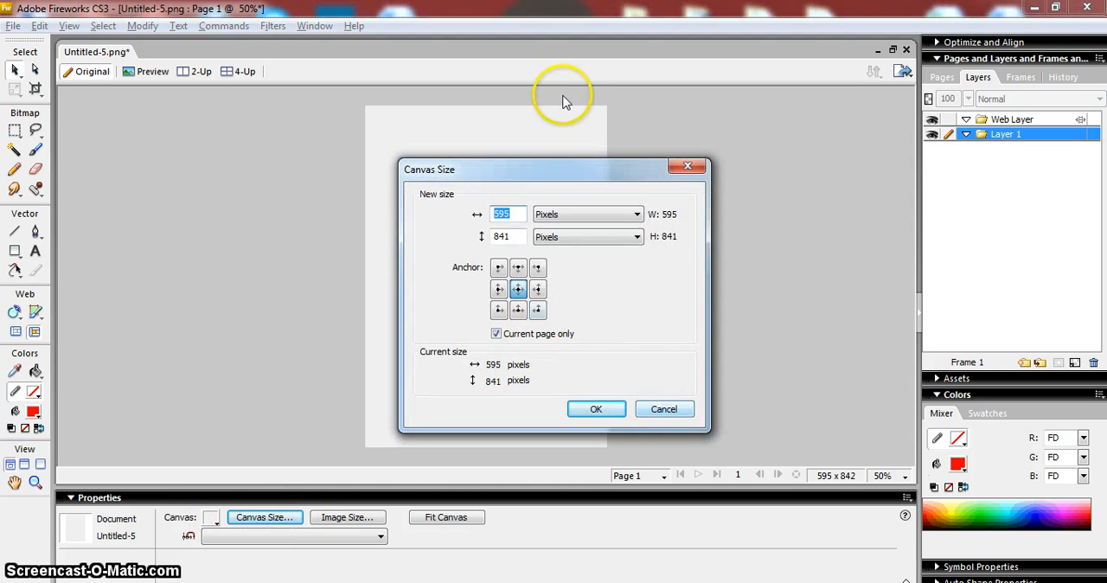
{"action": "left_click", "coordinate": [595, 408]}
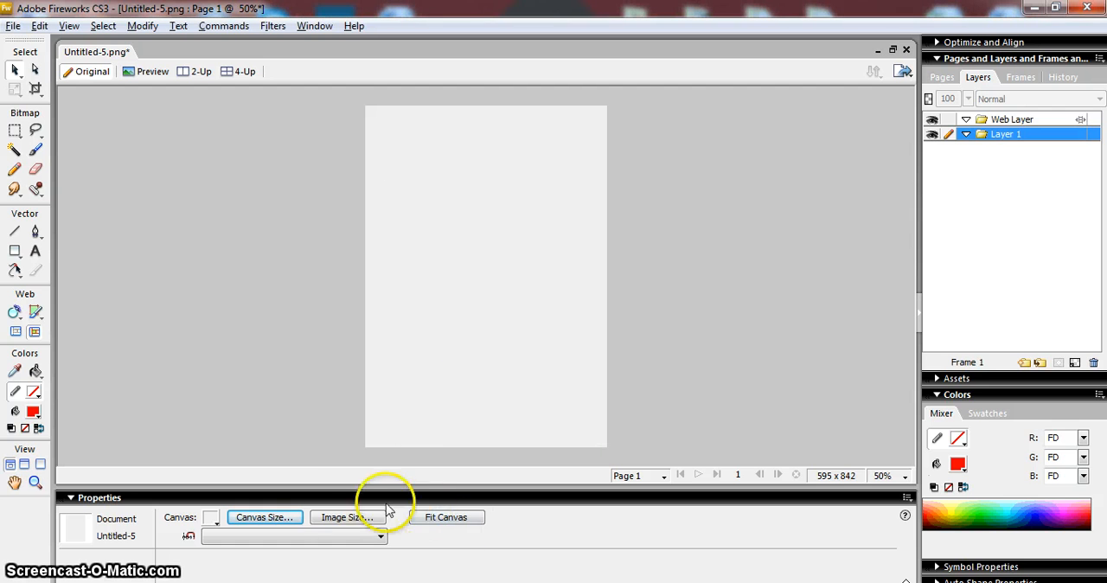
{"action": "mouse_move", "coordinate": [348, 515]}
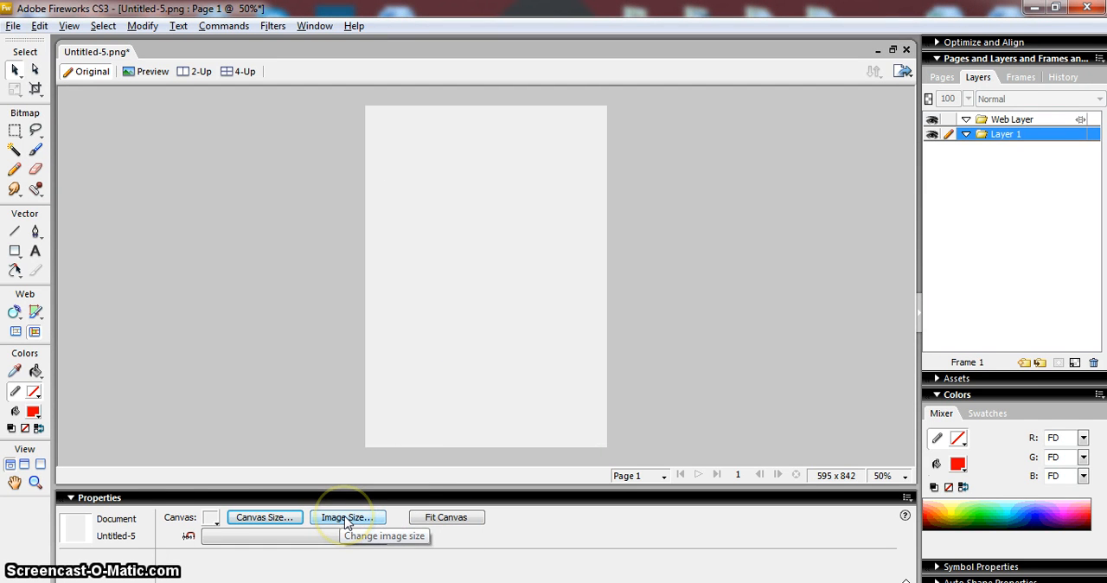
{"action": "mouse_move", "coordinate": [51, 251]}
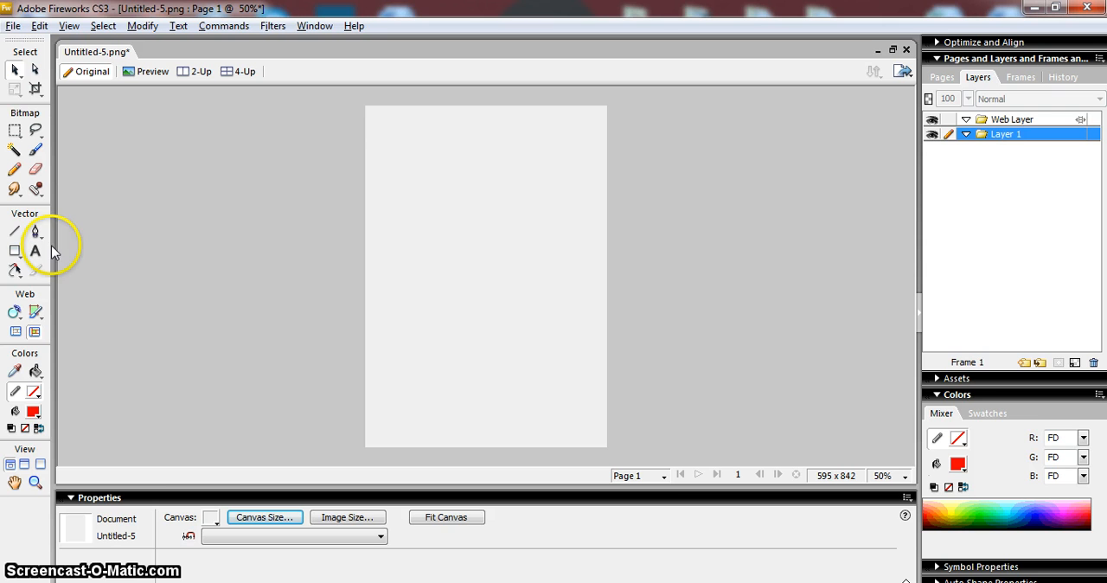
{"action": "mouse_move", "coordinate": [15, 251]}
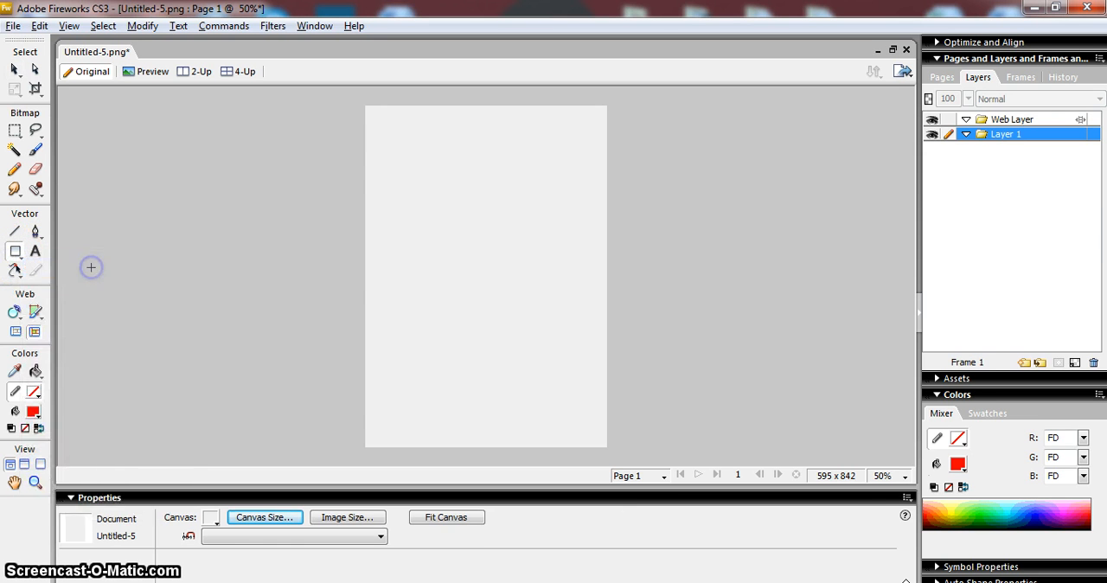
{"action": "left_click_drag", "start_coordinate": [405, 207], "coordinate": [551, 311]}
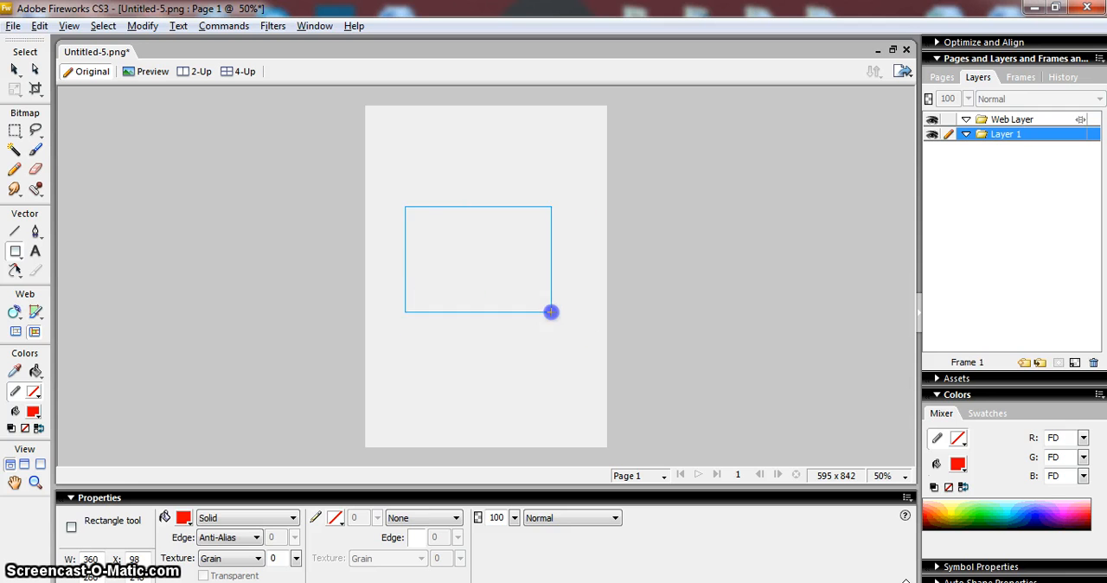
{"action": "left_click_drag", "start_coordinate": [405, 207], "coordinate": [550, 311]}
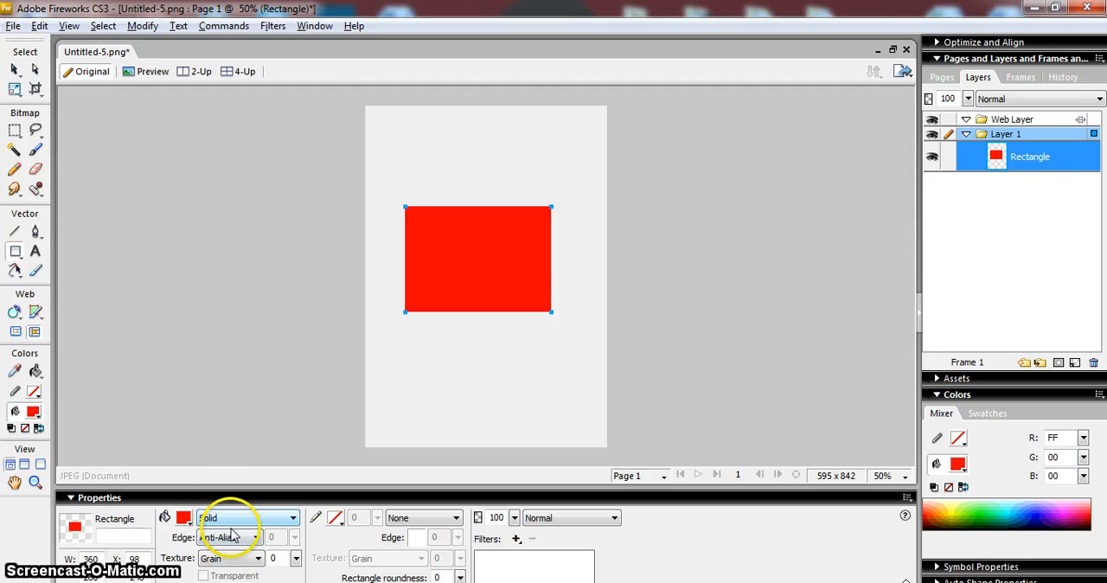
{"action": "mouse_move", "coordinate": [234, 523]}
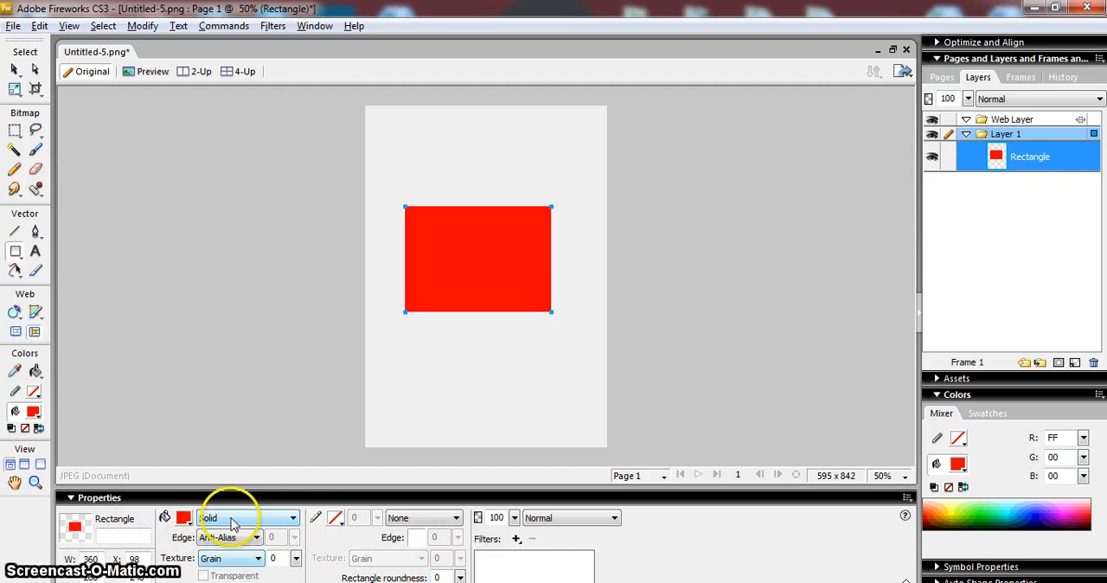
{"action": "mouse_move", "coordinate": [355, 527]}
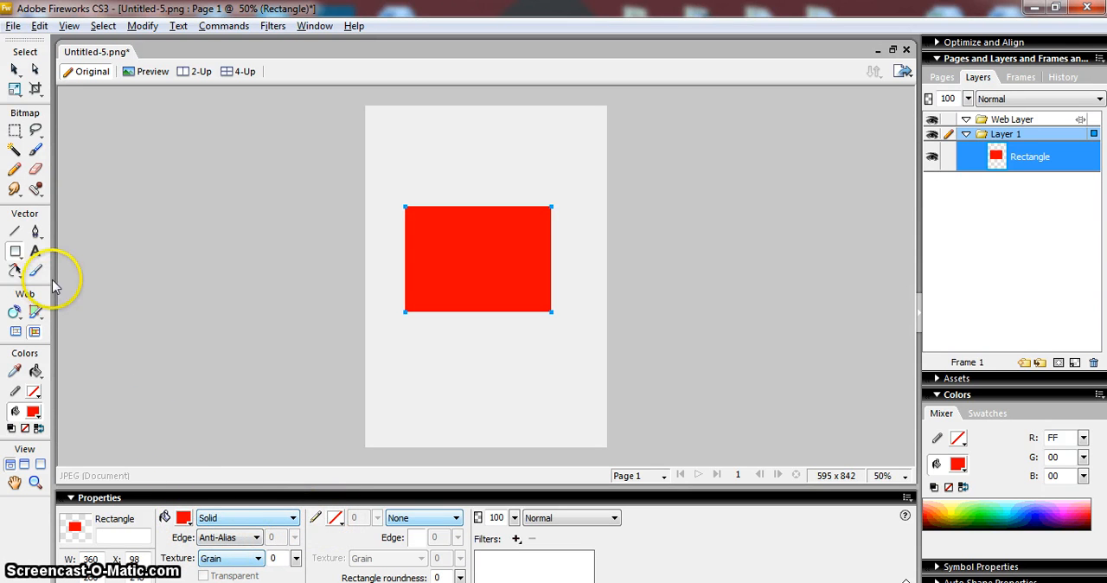
{"action": "mouse_move", "coordinate": [34, 252]}
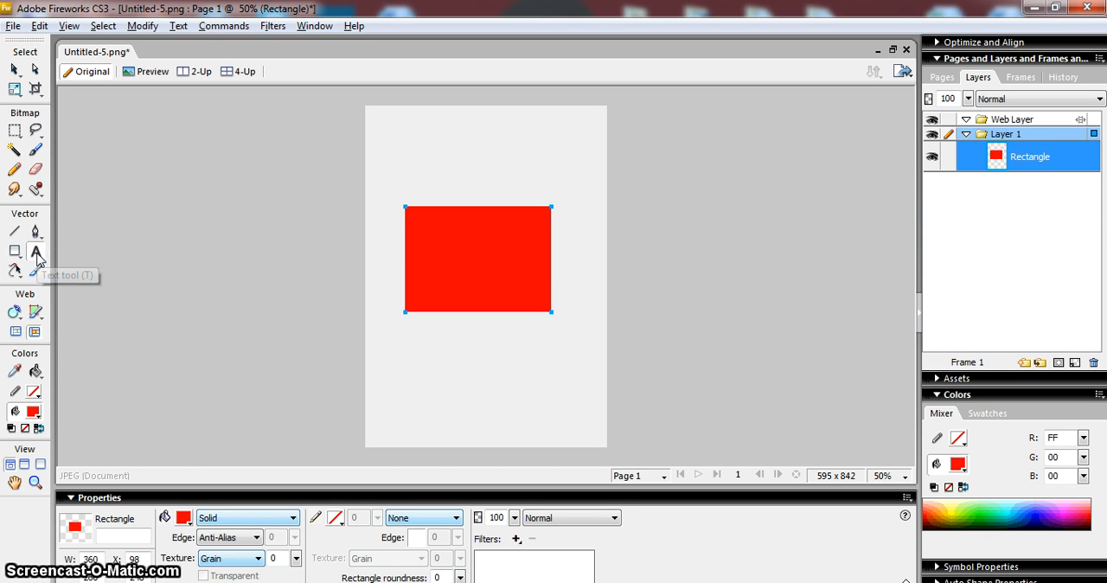
Drag out an empty text box across the top of the page.
{"action": "left_click", "coordinate": [35, 252]}
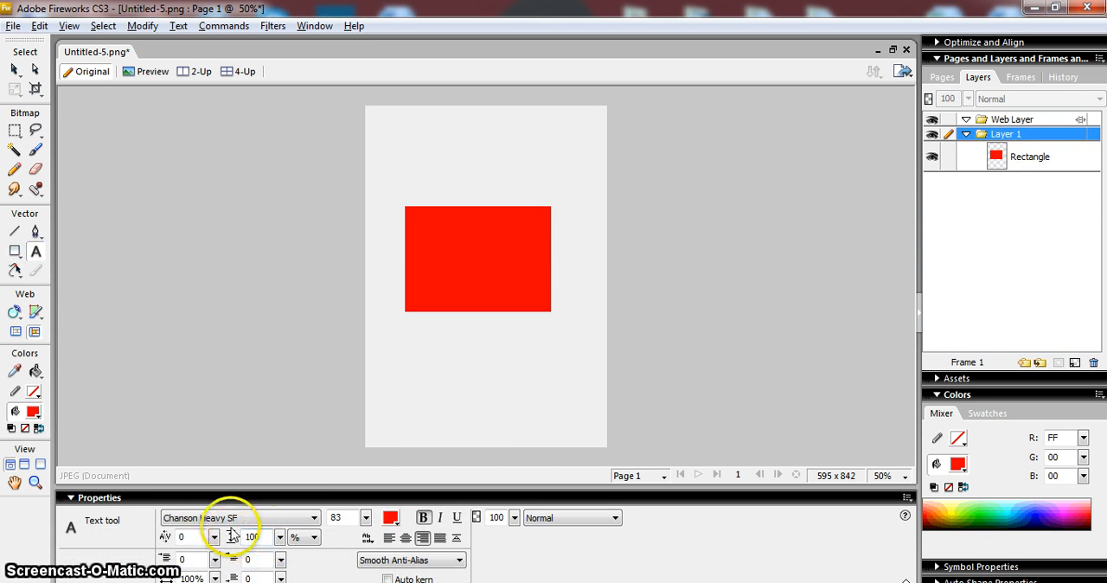
{"action": "mouse_move", "coordinate": [409, 121]}
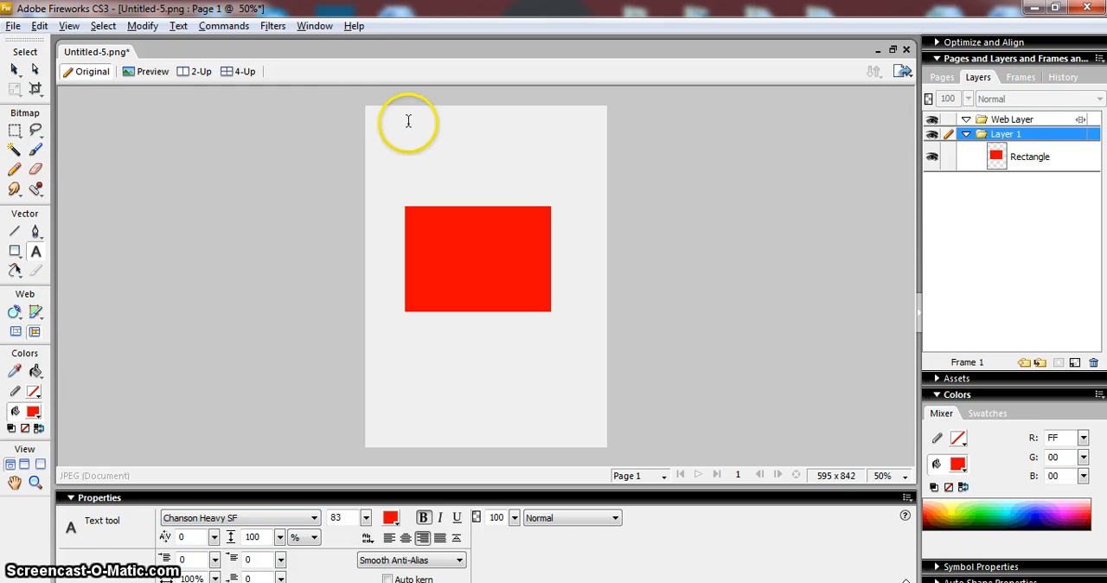
{"action": "left_click_drag", "start_coordinate": [408, 121], "coordinate": [546, 177]}
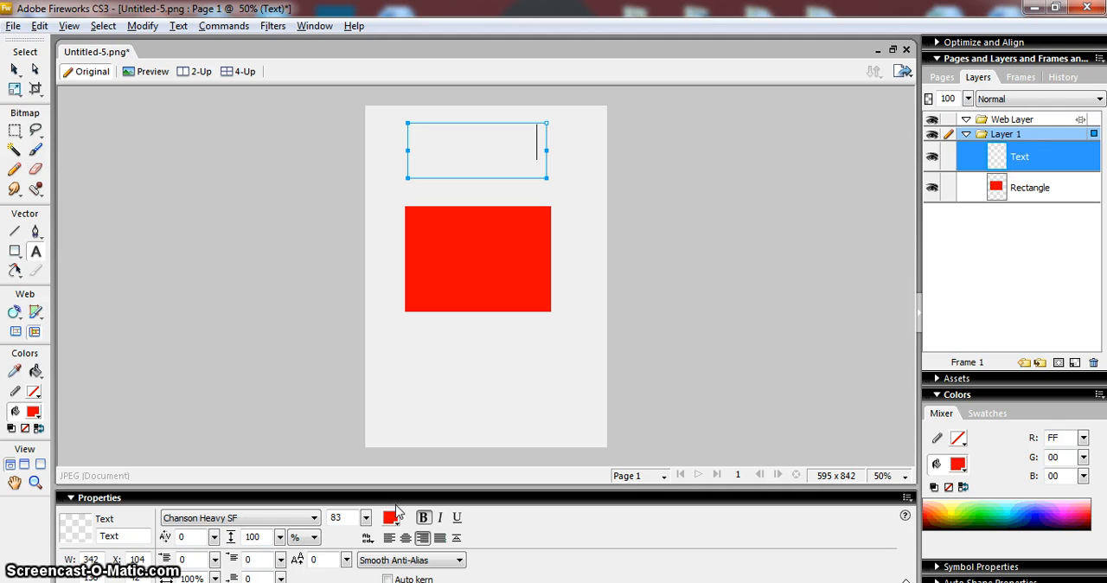
{"action": "mouse_move", "coordinate": [366, 538]}
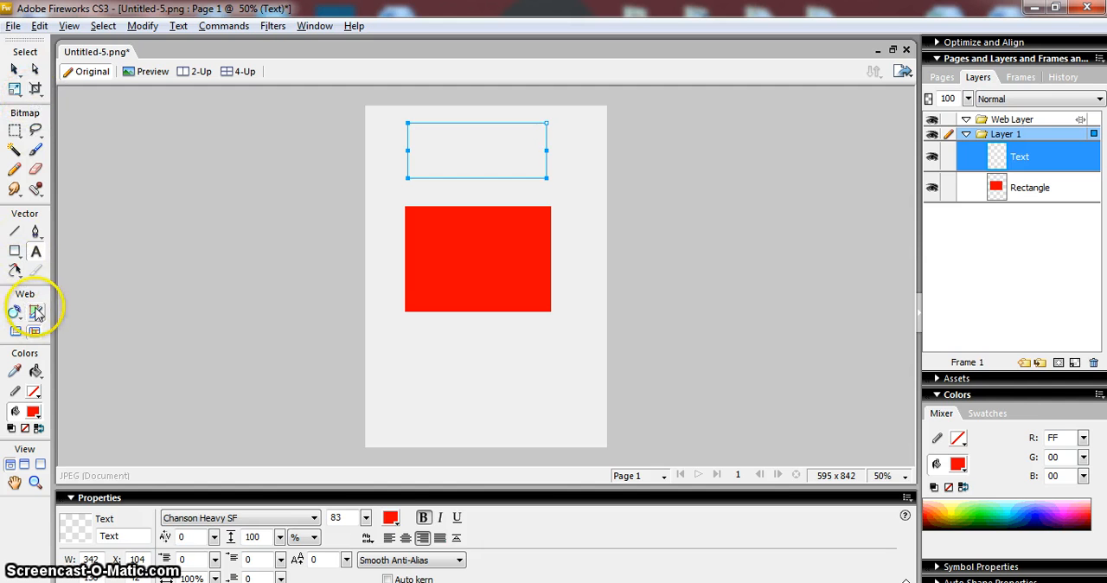
{"action": "mouse_move", "coordinate": [37, 130]}
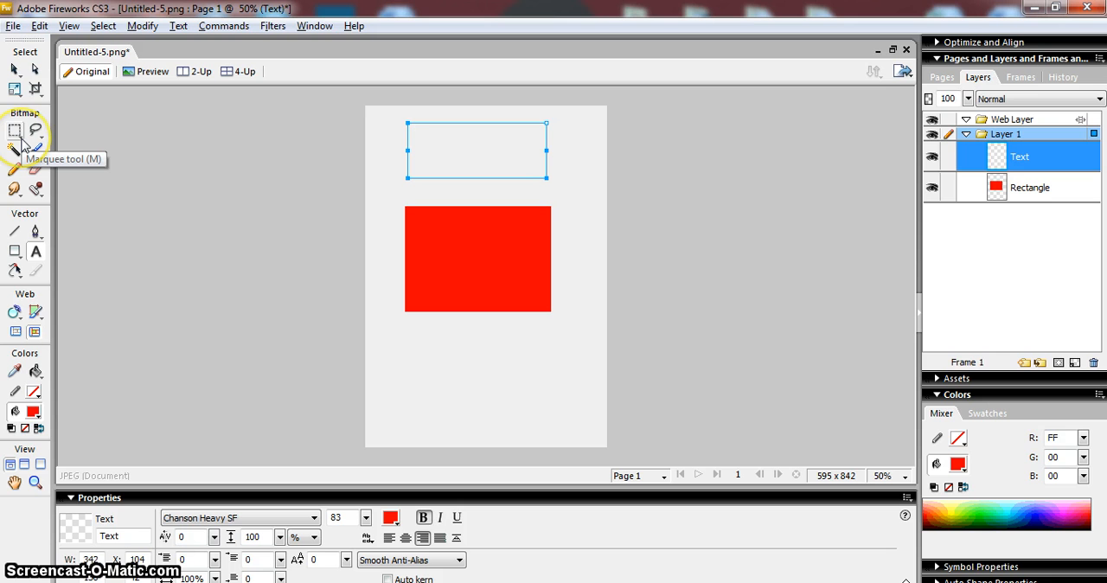
Draw a red circle below the rectangle with the Ellipse tool.
{"action": "left_click", "coordinate": [536, 147]}
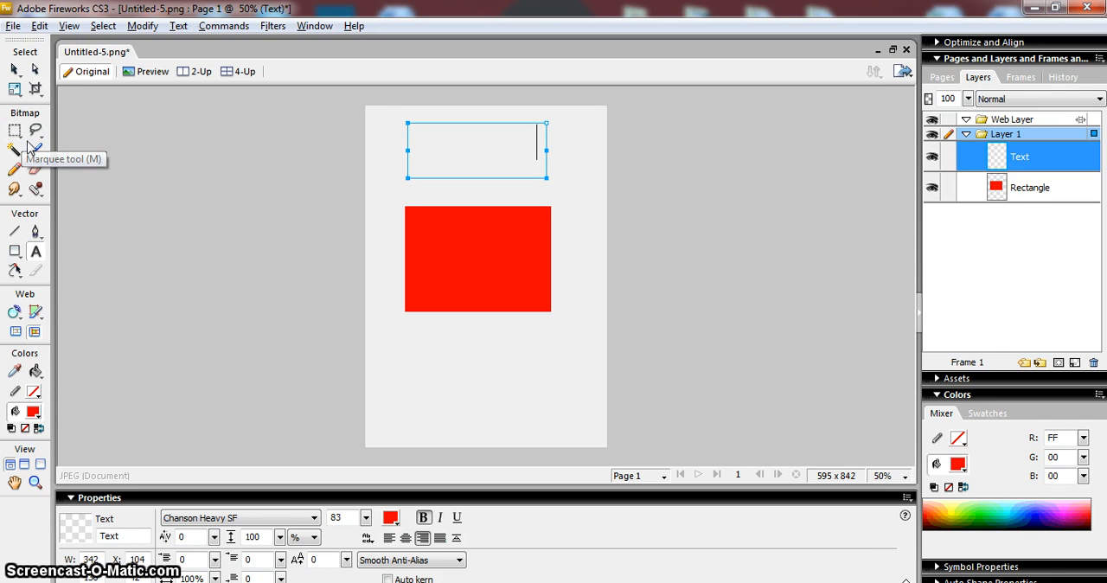
{"action": "mouse_move", "coordinate": [24, 211]}
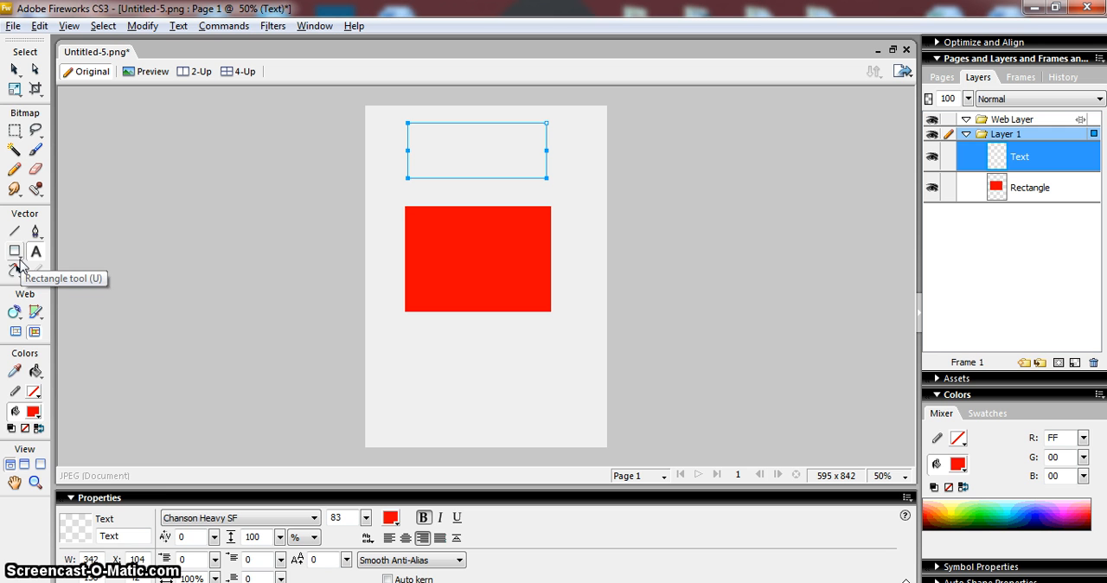
{"action": "left_click", "coordinate": [14, 251]}
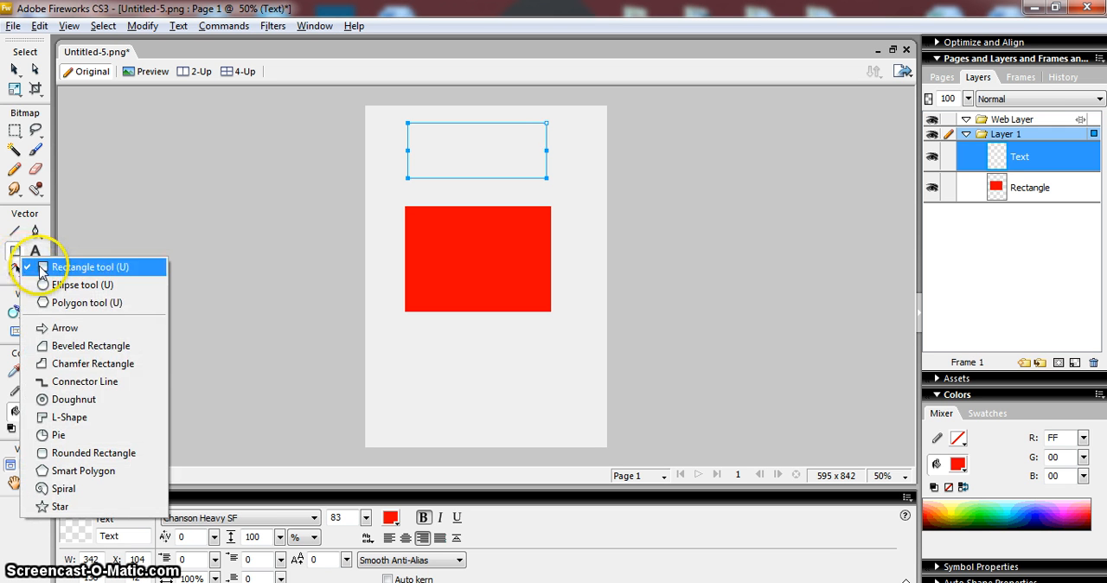
{"action": "mouse_move", "coordinate": [83, 284]}
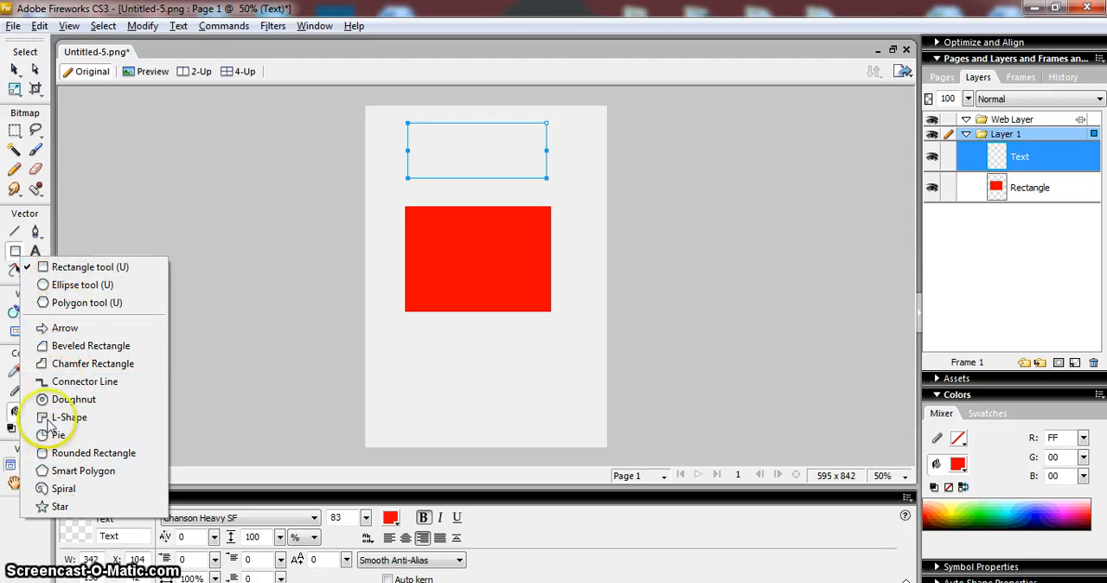
{"action": "mouse_move", "coordinate": [87, 303]}
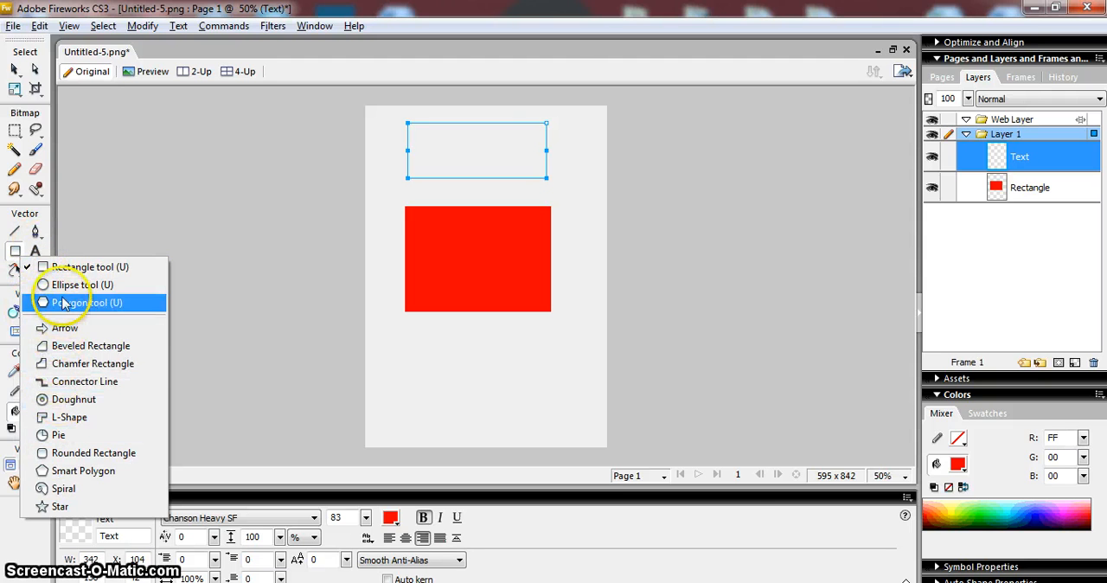
{"action": "left_click", "coordinate": [83, 284]}
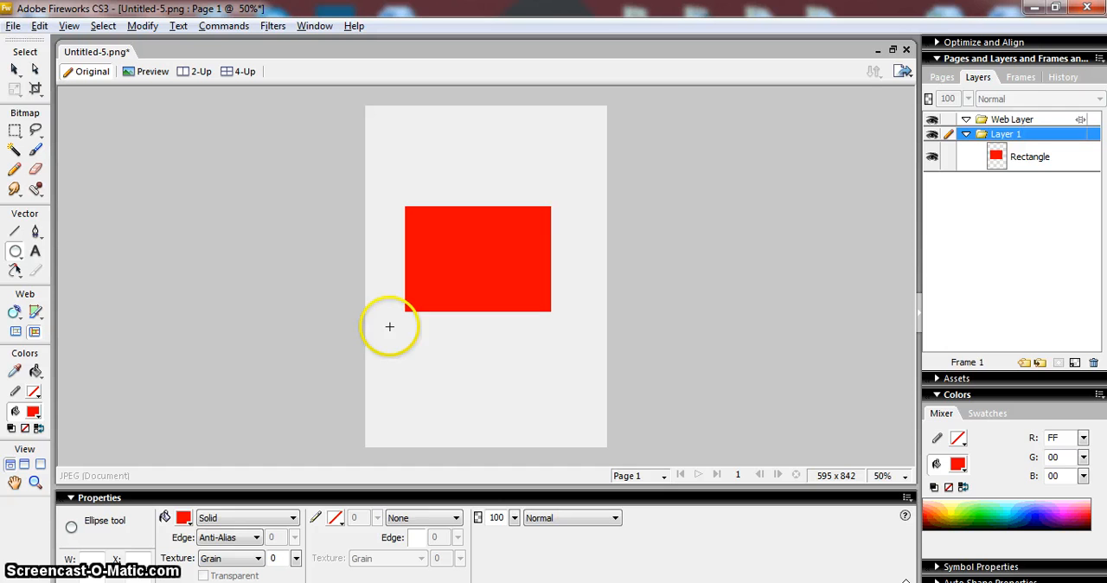
{"action": "left_click_drag", "start_coordinate": [389, 327], "coordinate": [488, 424]}
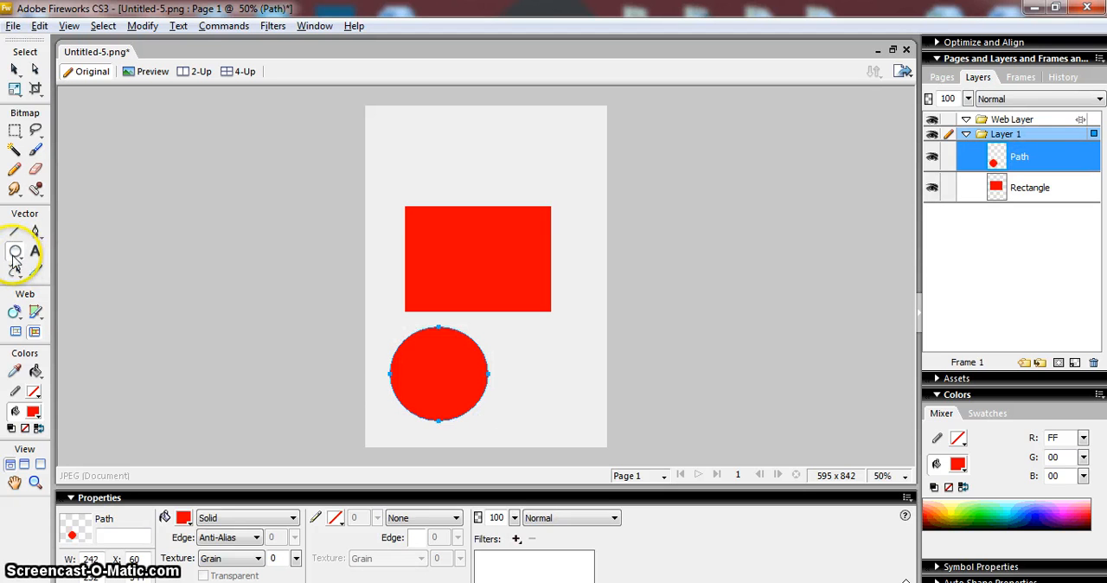
{"action": "mouse_move", "coordinate": [14, 173]}
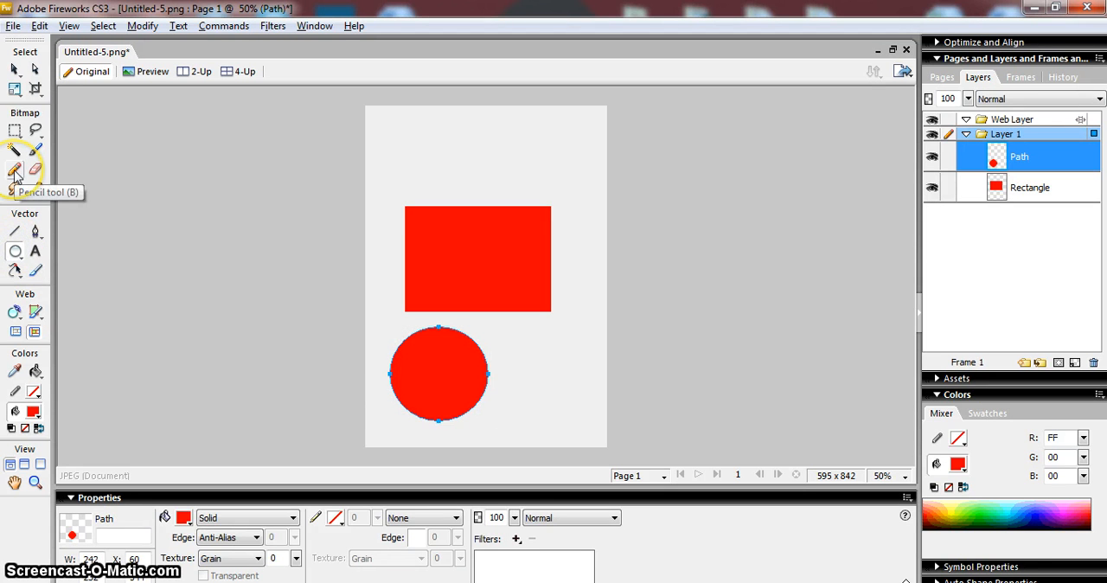
{"action": "mouse_move", "coordinate": [14, 187]}
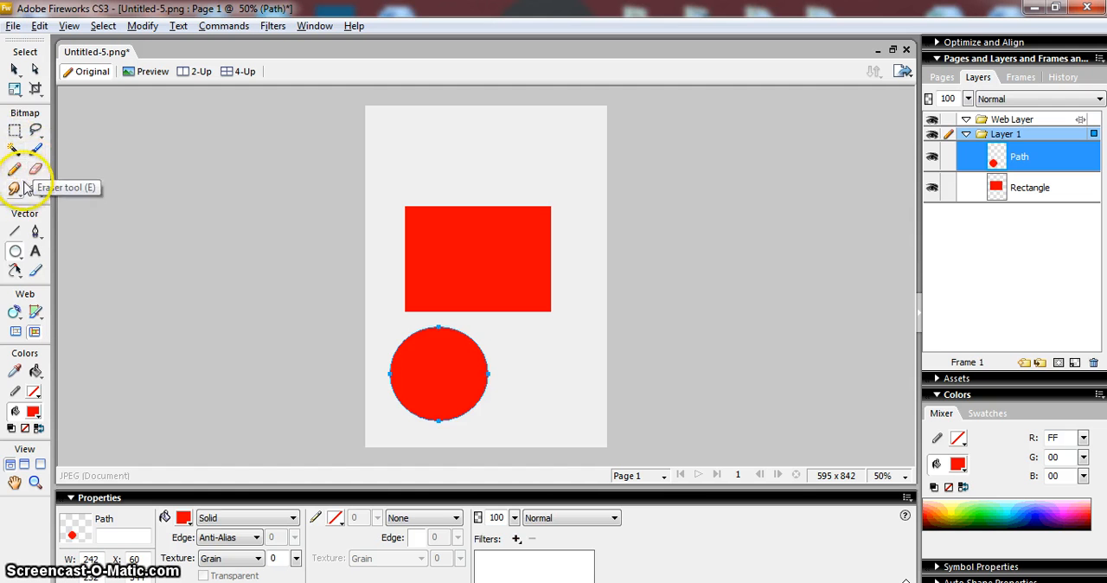
{"action": "mouse_move", "coordinate": [35, 252]}
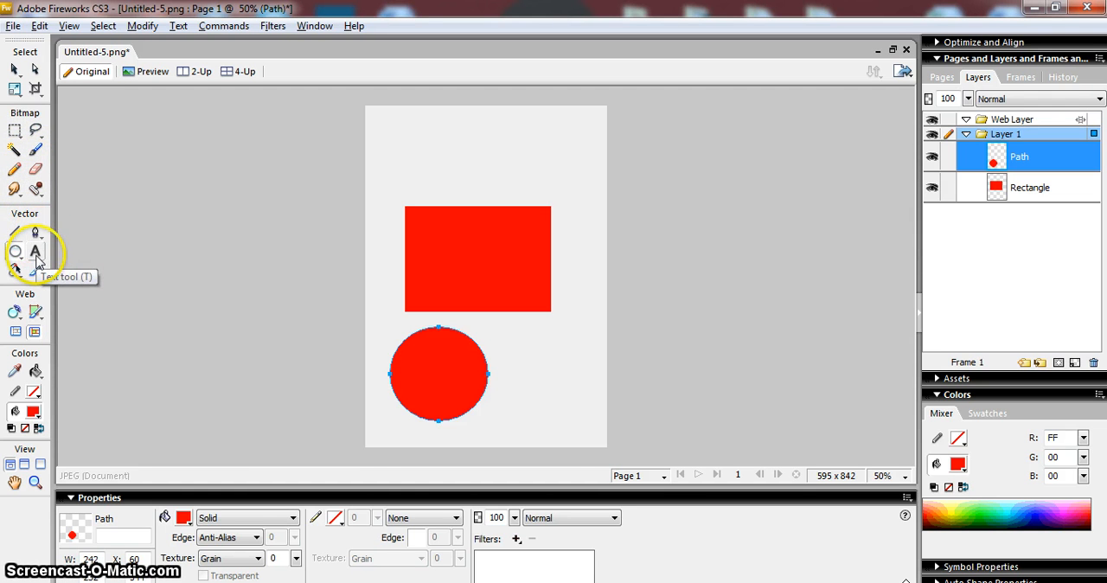
{"action": "left_click", "coordinate": [34, 252]}
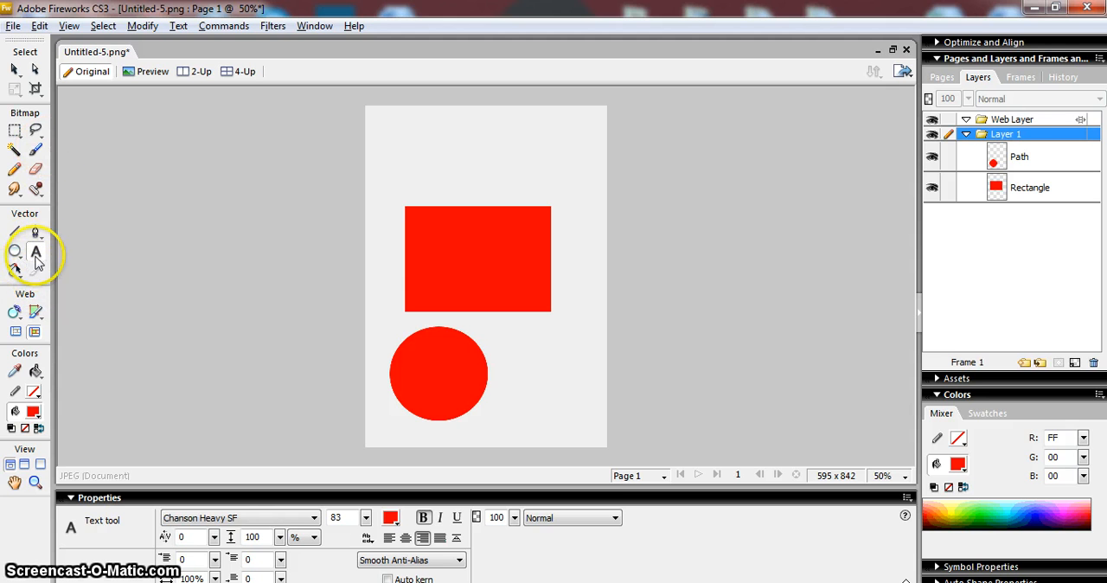
{"action": "mouse_move", "coordinate": [36, 252]}
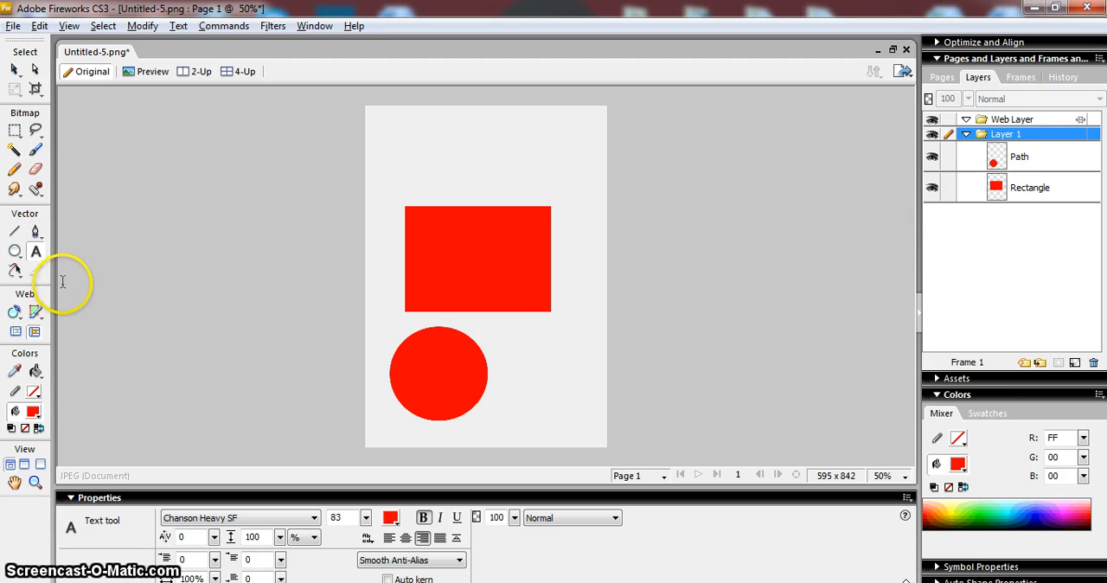
{"action": "mouse_move", "coordinate": [59, 274]}
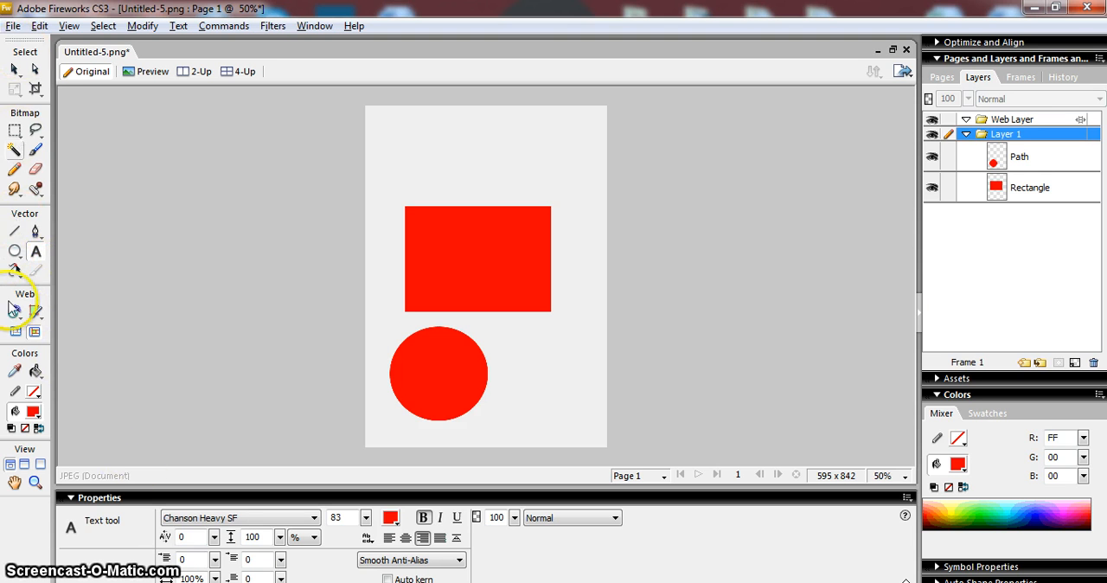
{"action": "mouse_move", "coordinate": [35, 181]}
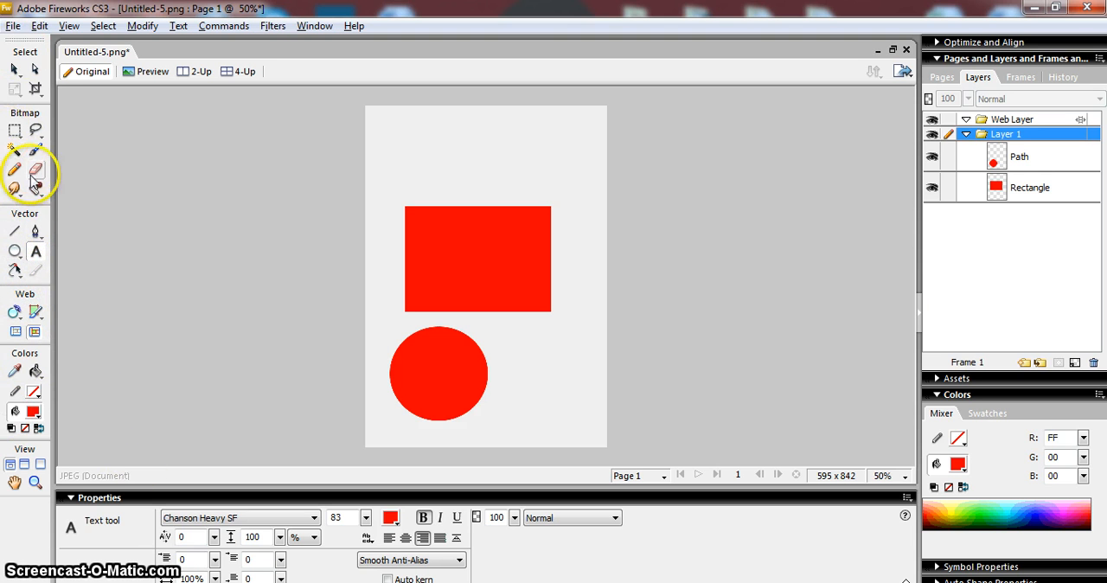
{"action": "mouse_move", "coordinate": [418, 237]}
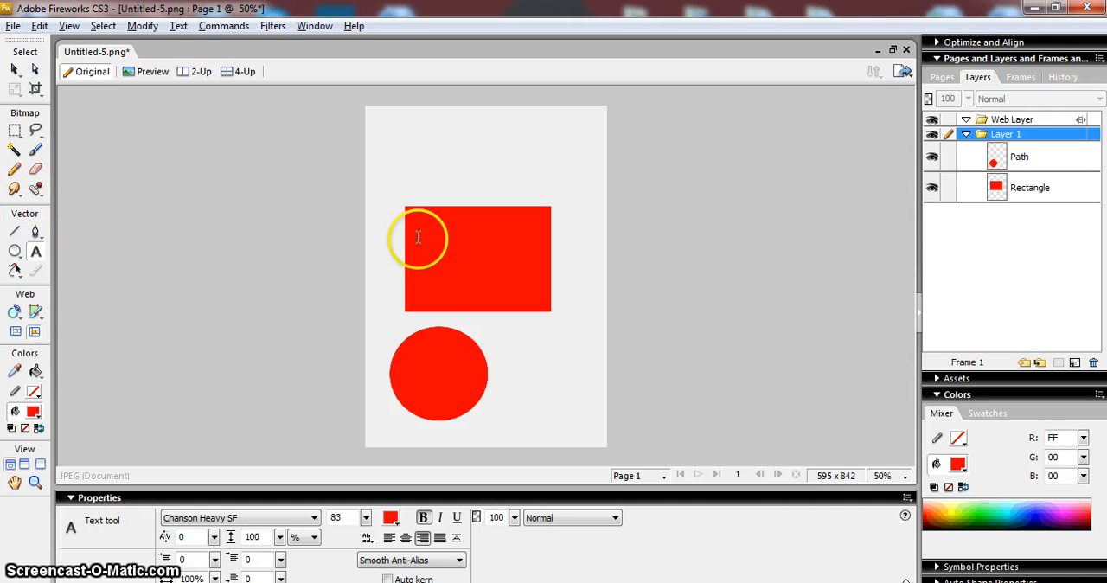
{"action": "mouse_move", "coordinate": [281, 505]}
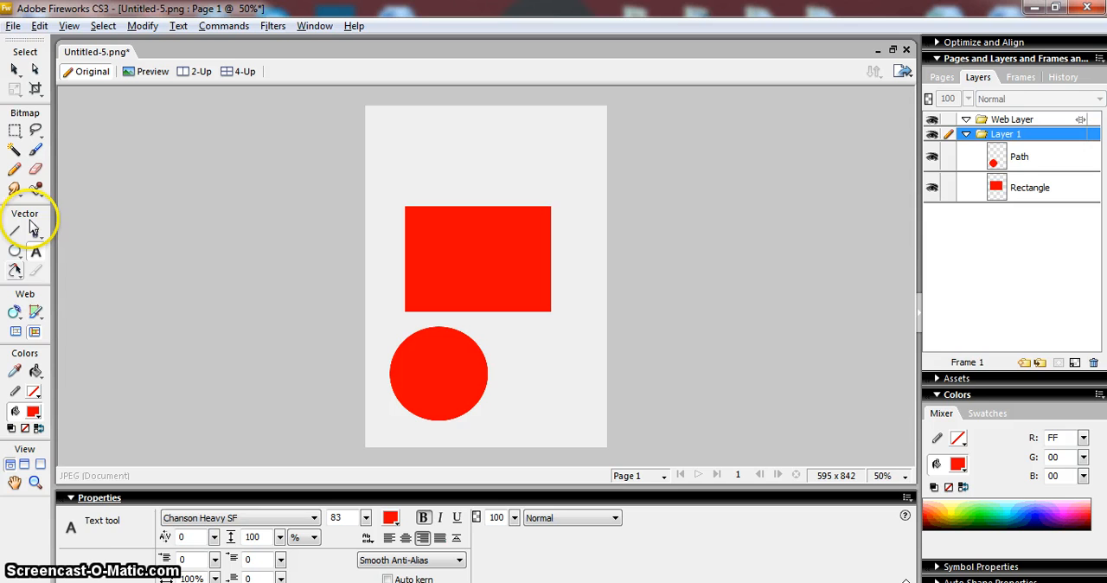
{"action": "mouse_move", "coordinate": [38, 188]}
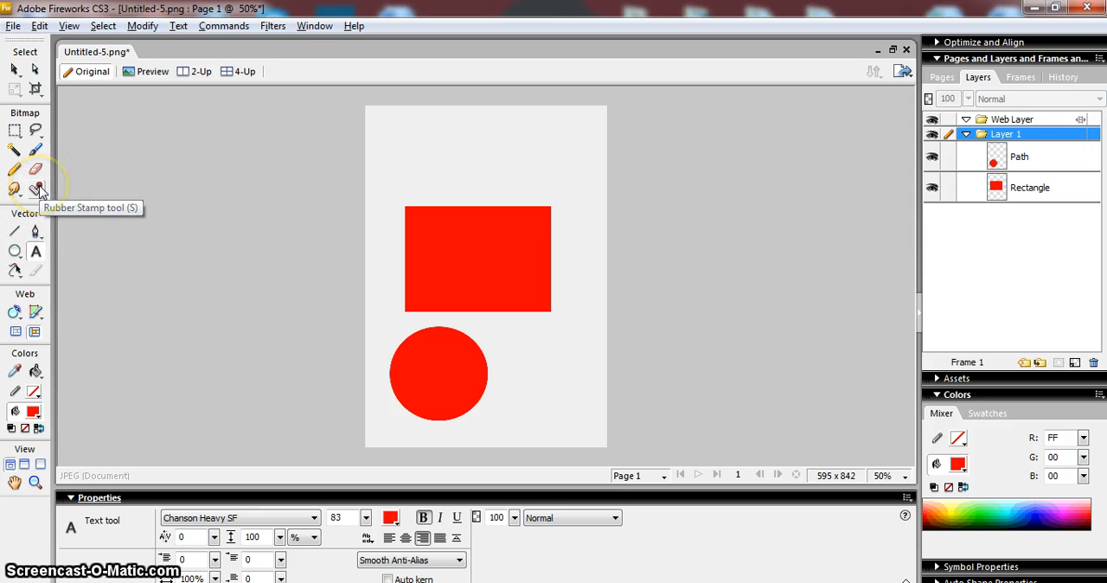
{"action": "mouse_move", "coordinate": [26, 197]}
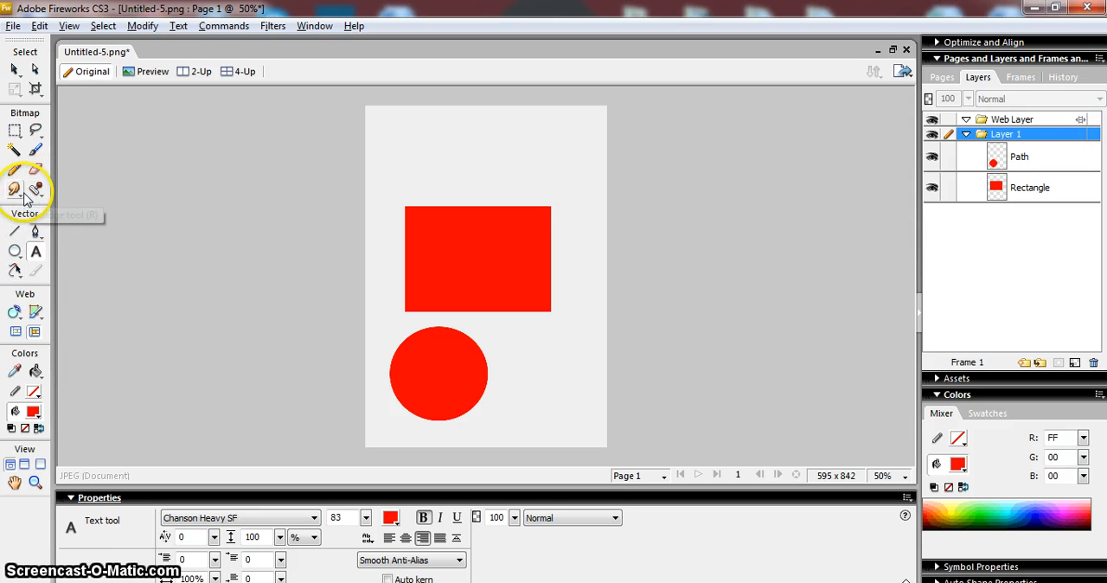
{"action": "mouse_move", "coordinate": [24, 199]}
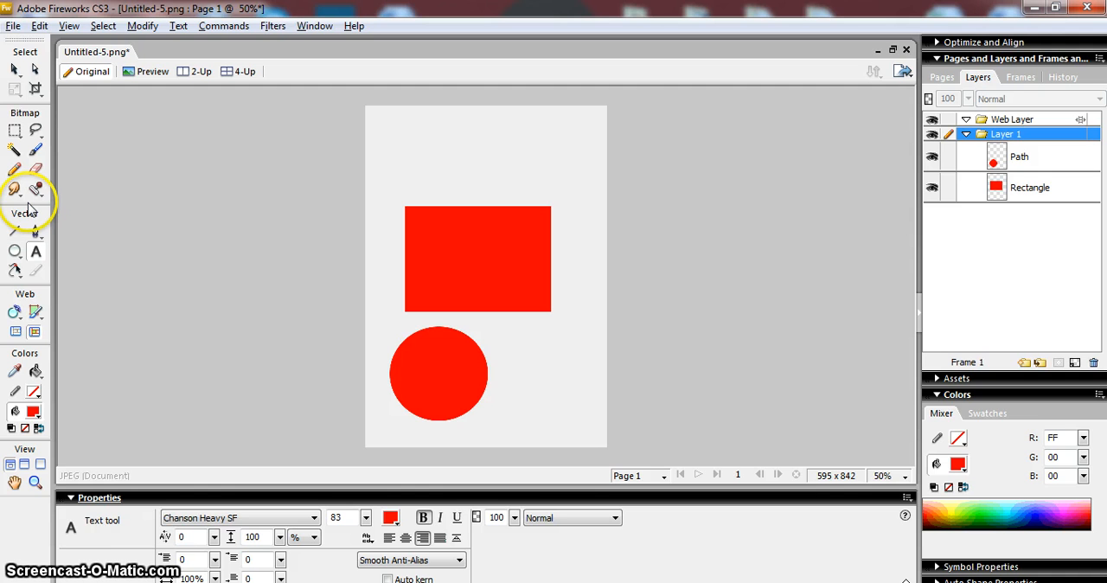
{"action": "mouse_move", "coordinate": [103, 481]}
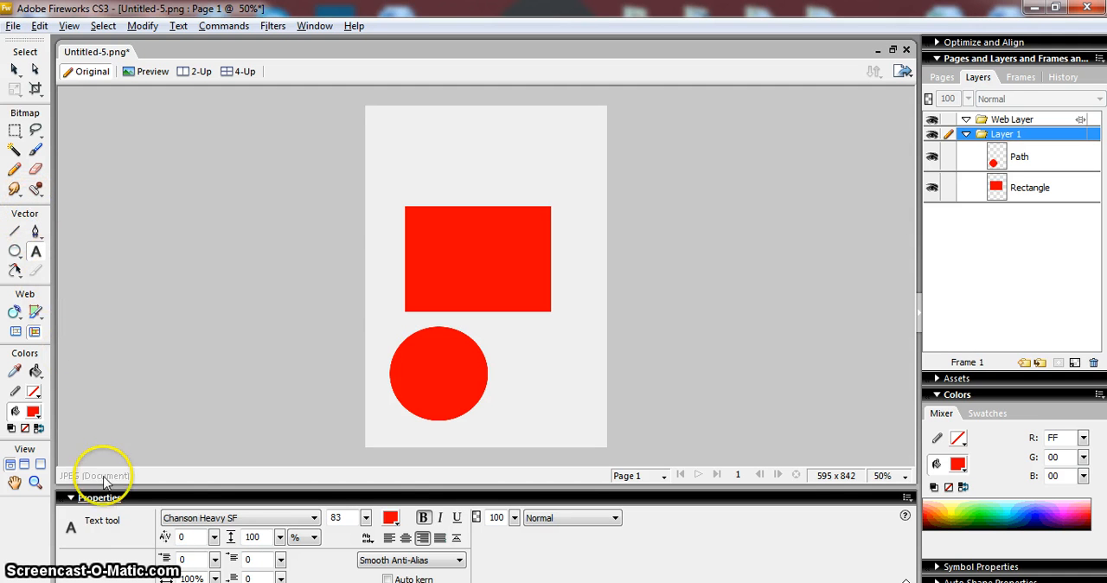